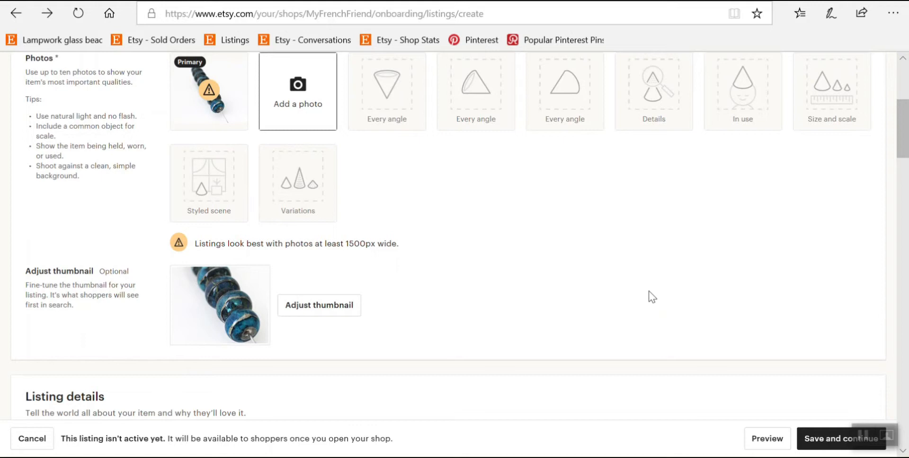
Step: Review the form and preview the primary bead photo enlarged, then dismiss it
scroll("down", 3)
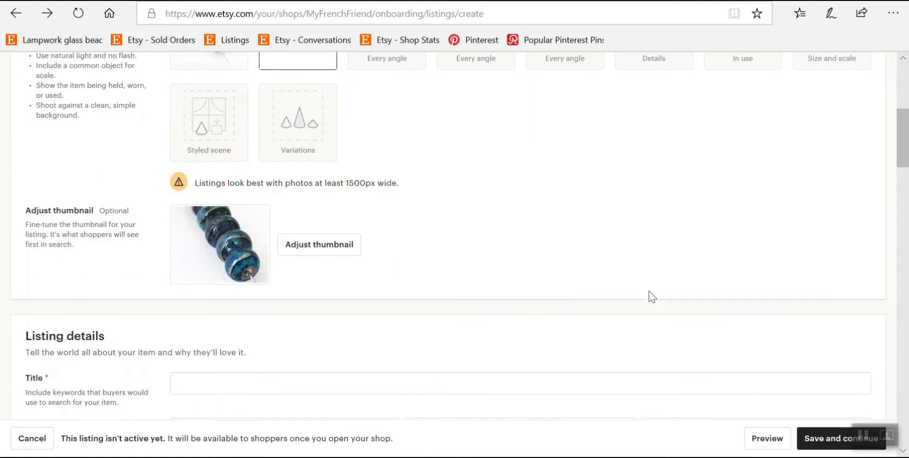
scroll("down", 3)
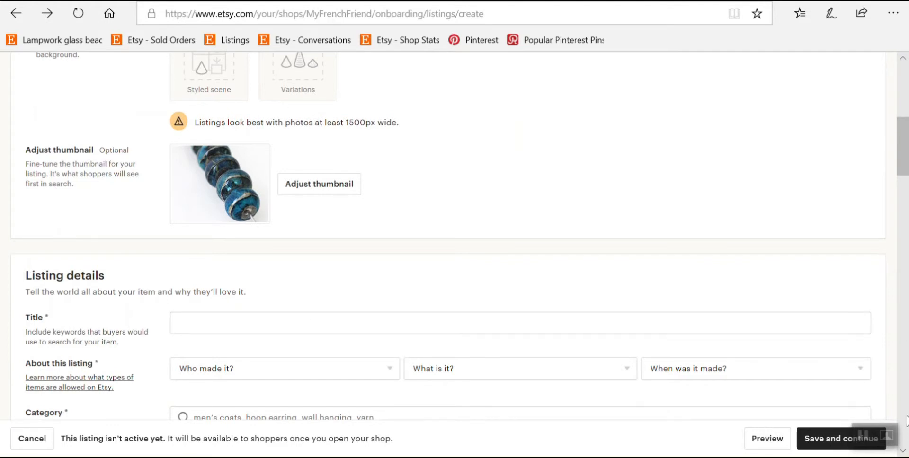
scroll("up", 3)
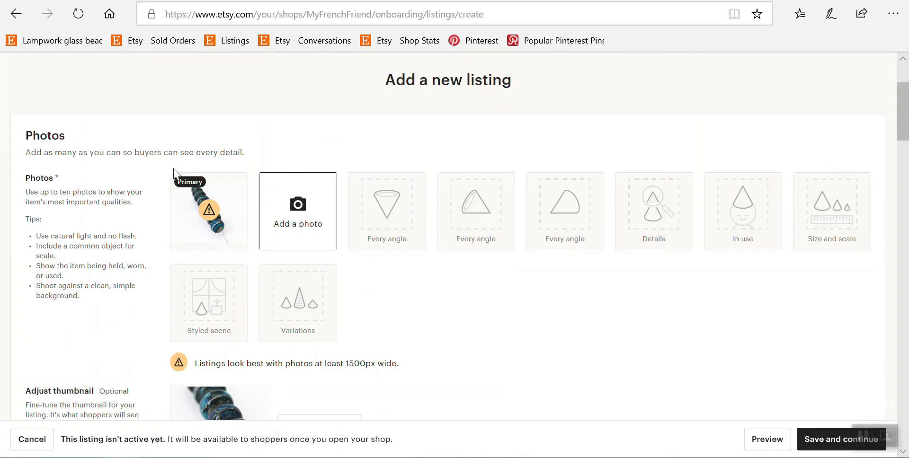
mouse_move(238, 295)
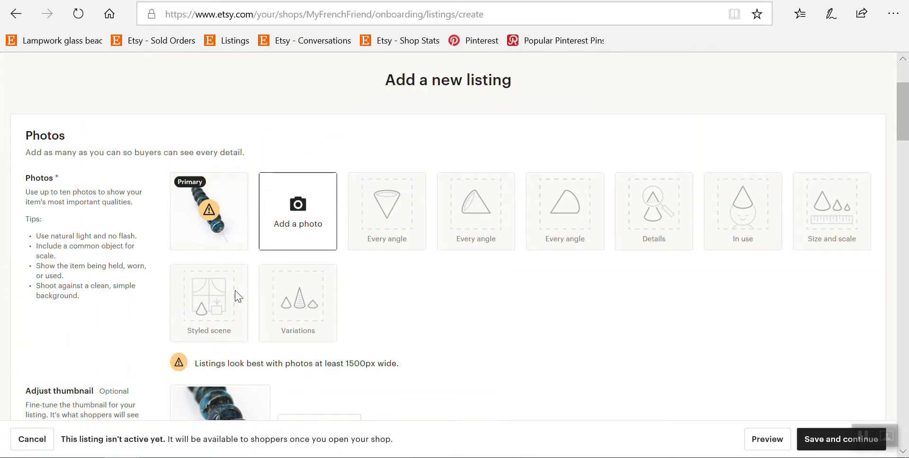
left_click(209, 208)
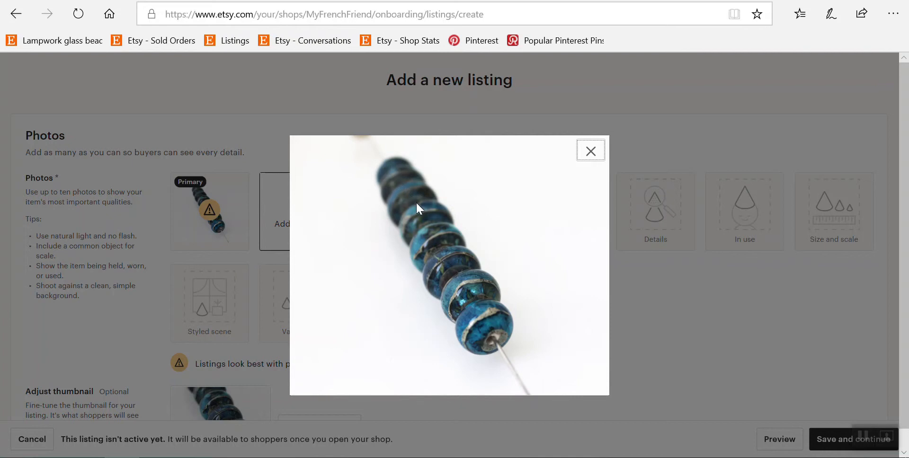
mouse_move(717, 260)
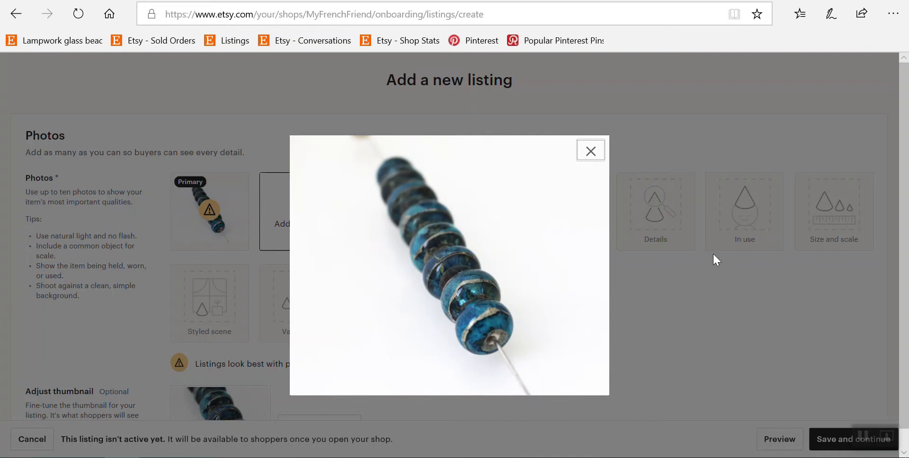
left_click(590, 151)
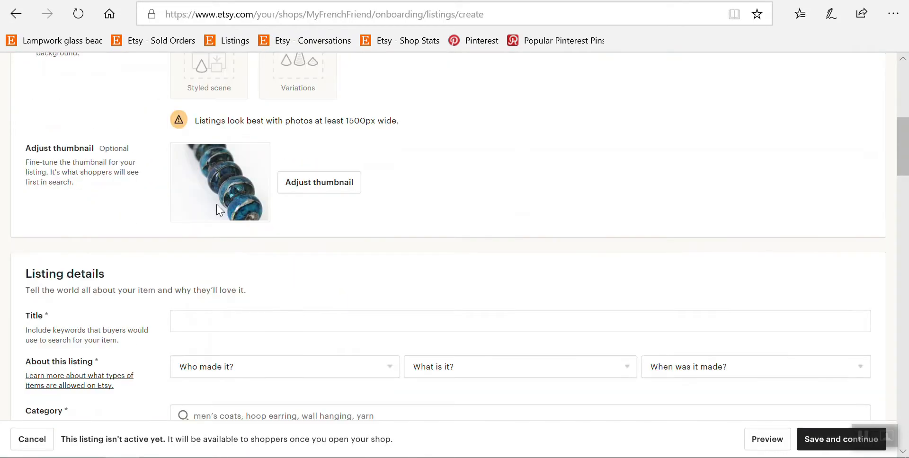
Step: Enter the title '8 indigo blue lampwork glass beads by Anne Londez'
left_click(519, 320)
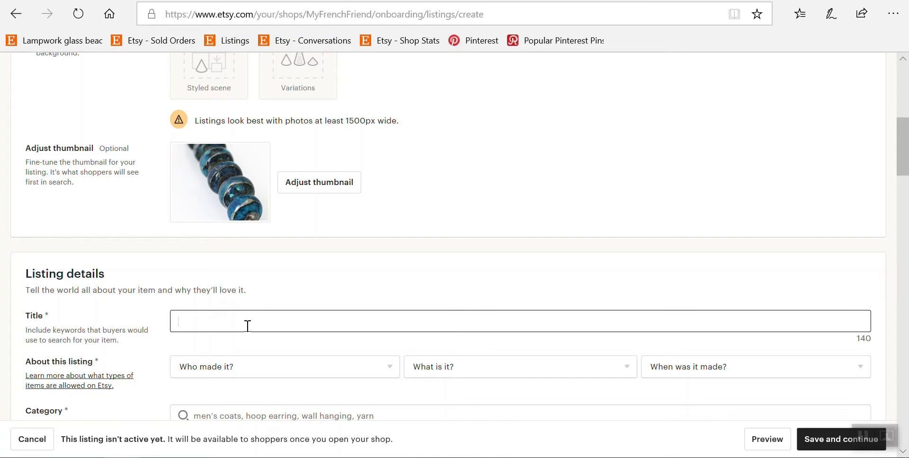
type("8")
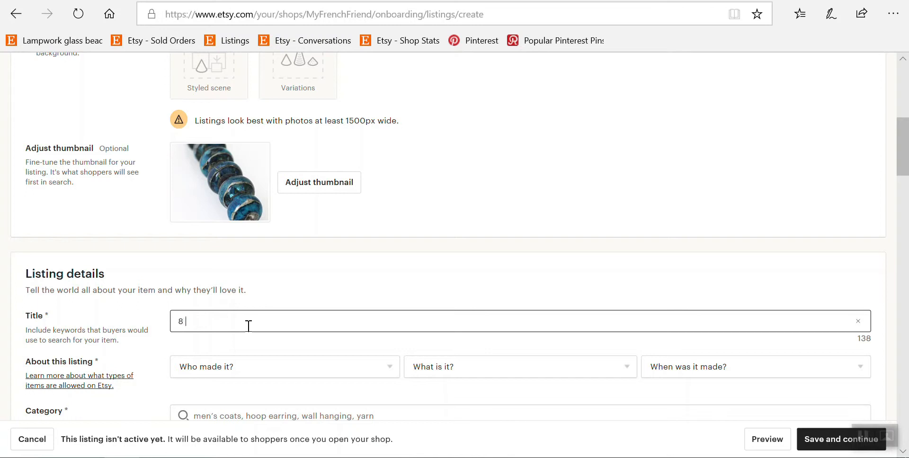
type("indigo bl")
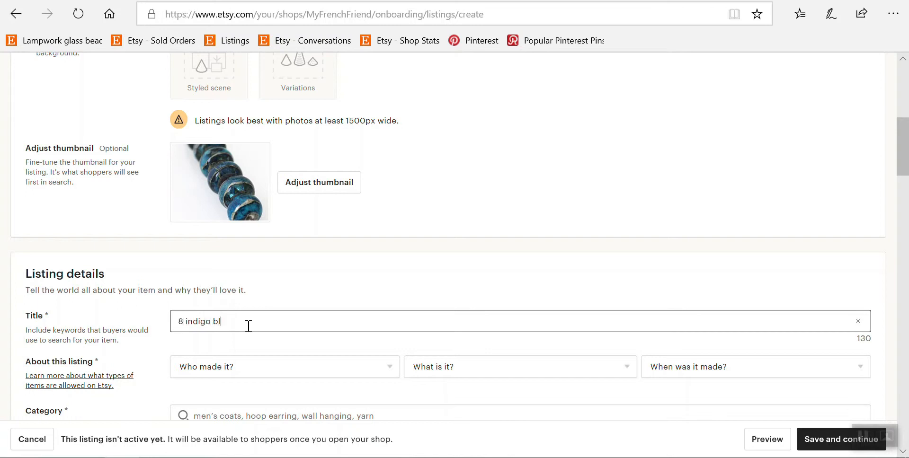
type("ue")
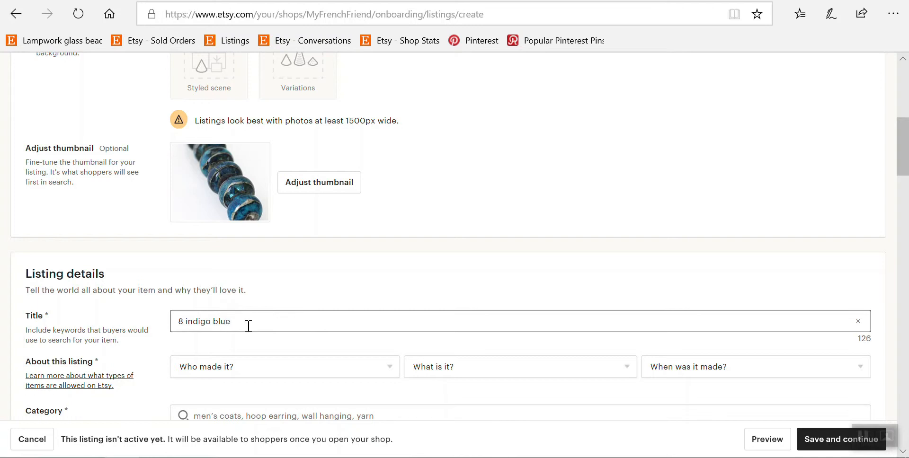
type("lampwokr")
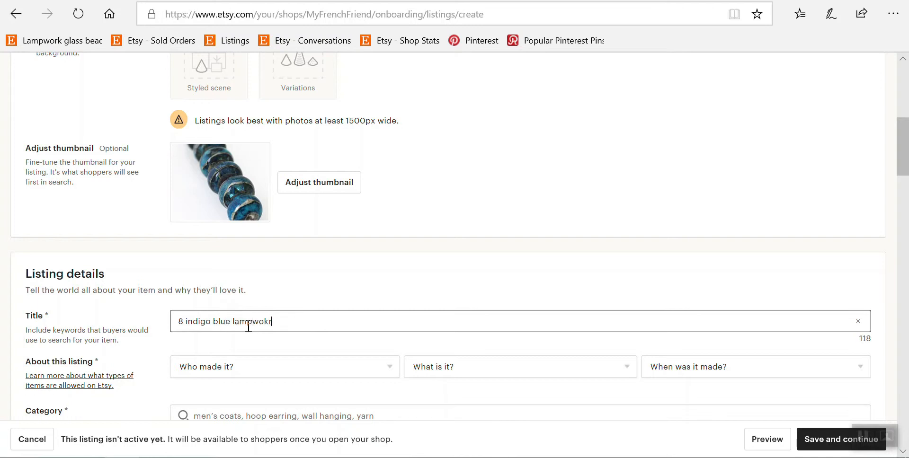
type("work glass")
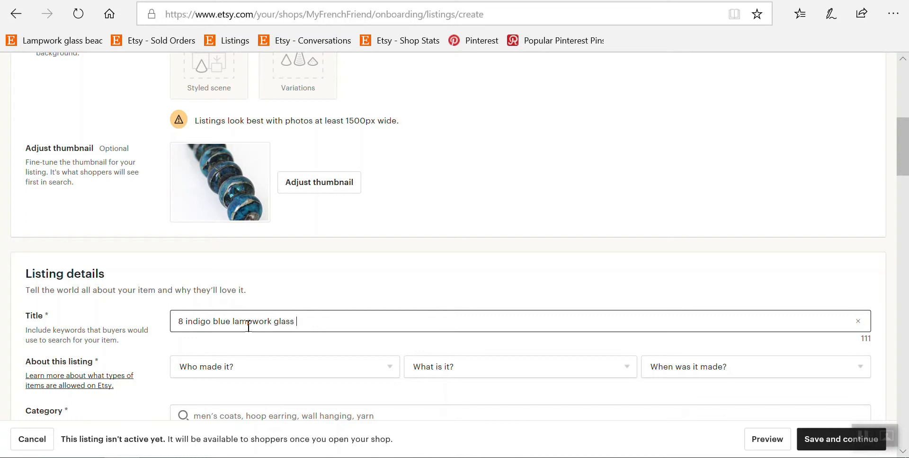
type("beads by")
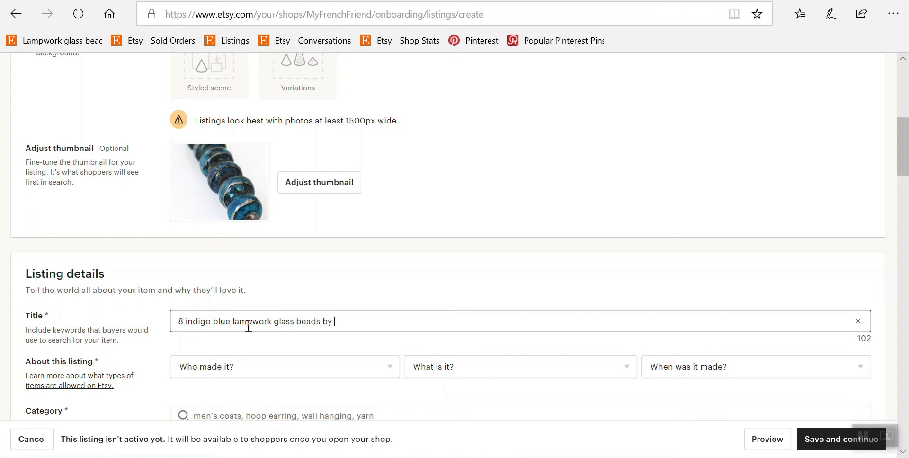
type("Anne Londez")
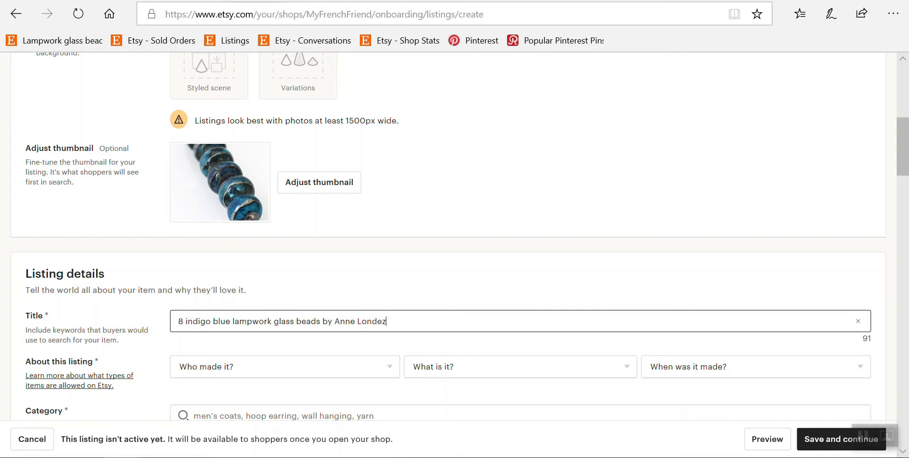
mouse_move(510, 290)
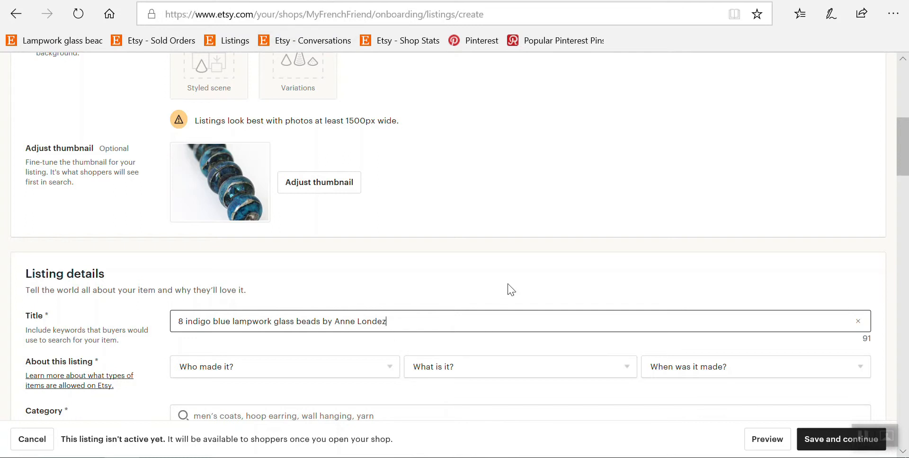
mouse_move(775, 296)
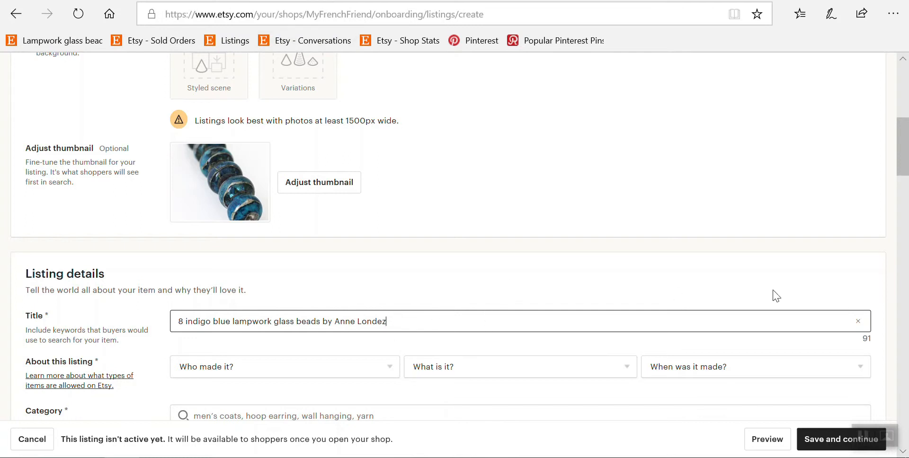
mouse_move(532, 301)
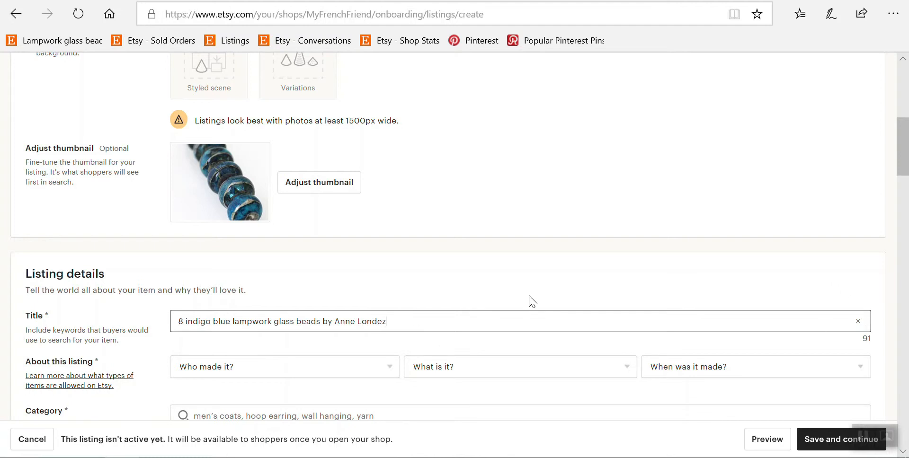
mouse_move(804, 312)
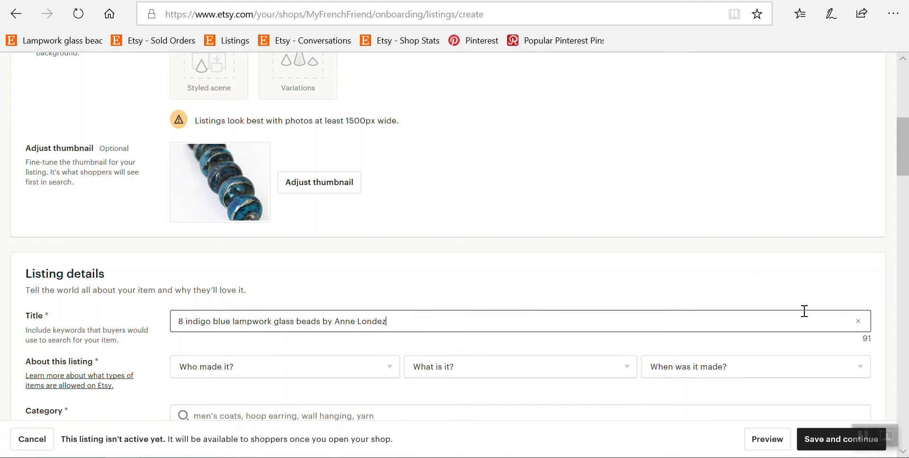
mouse_move(399, 319)
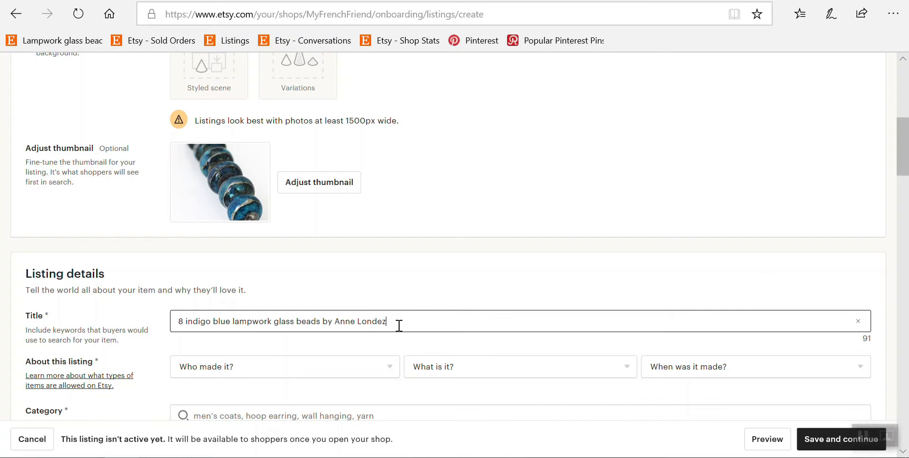
mouse_move(182, 310)
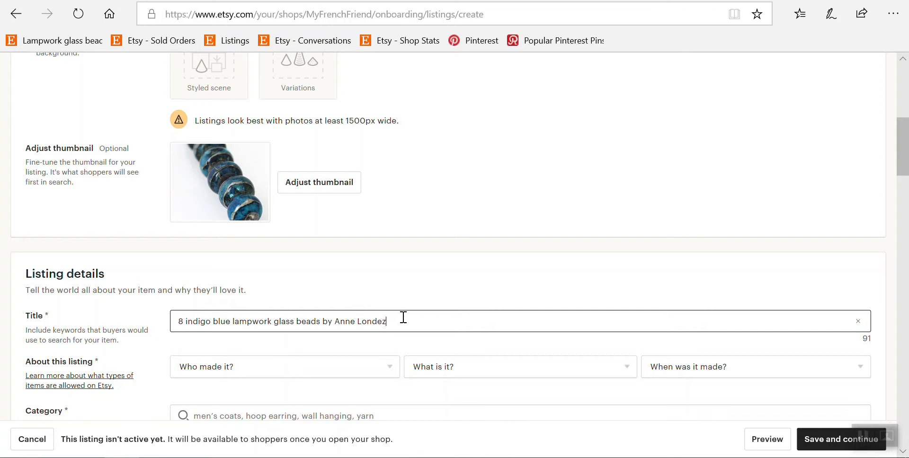
mouse_move(472, 283)
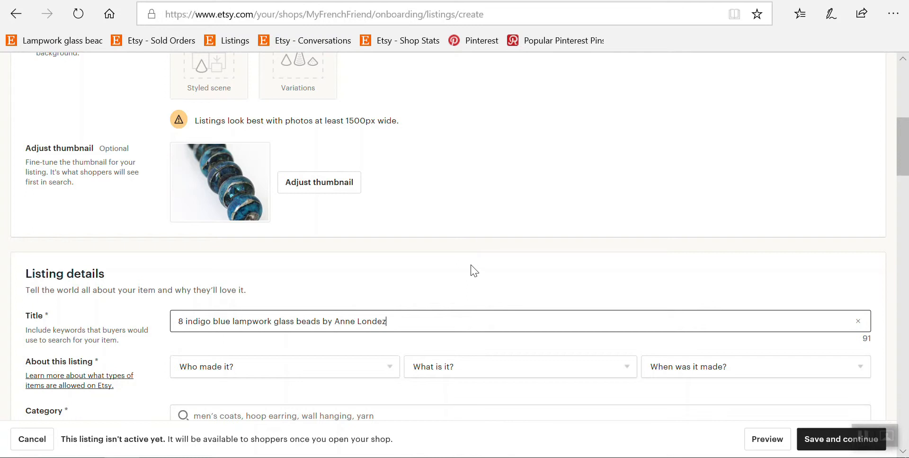
mouse_move(166, 146)
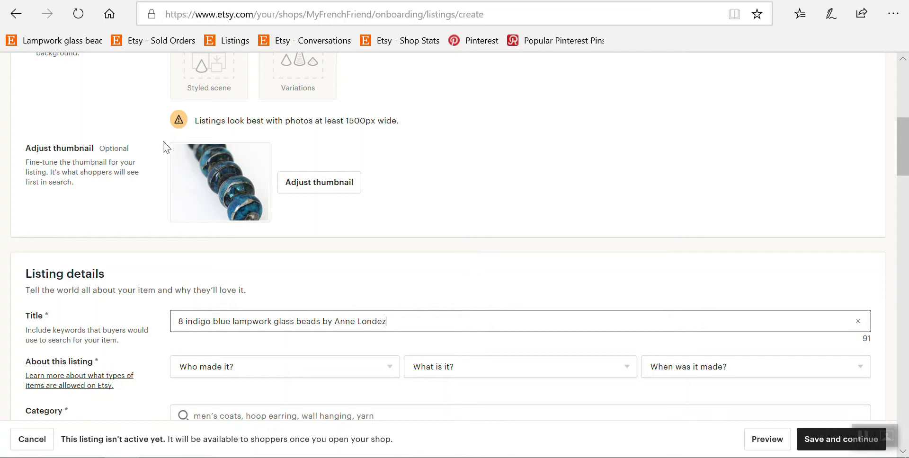
mouse_move(492, 290)
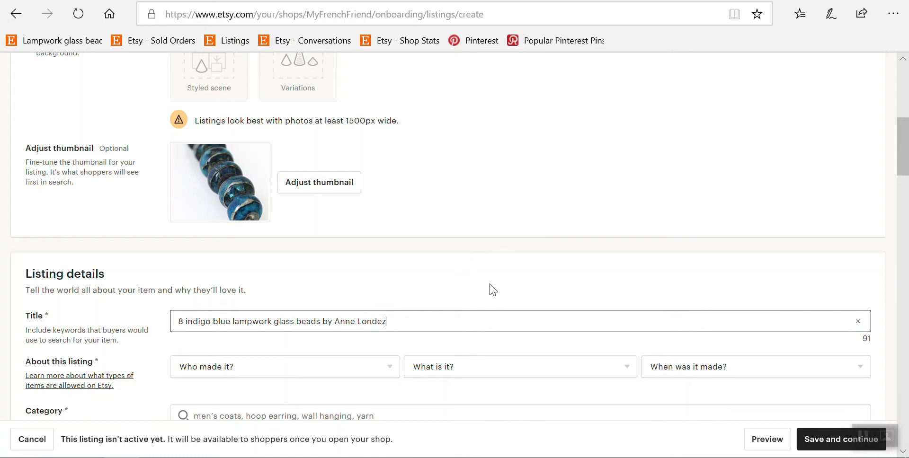
mouse_move(474, 321)
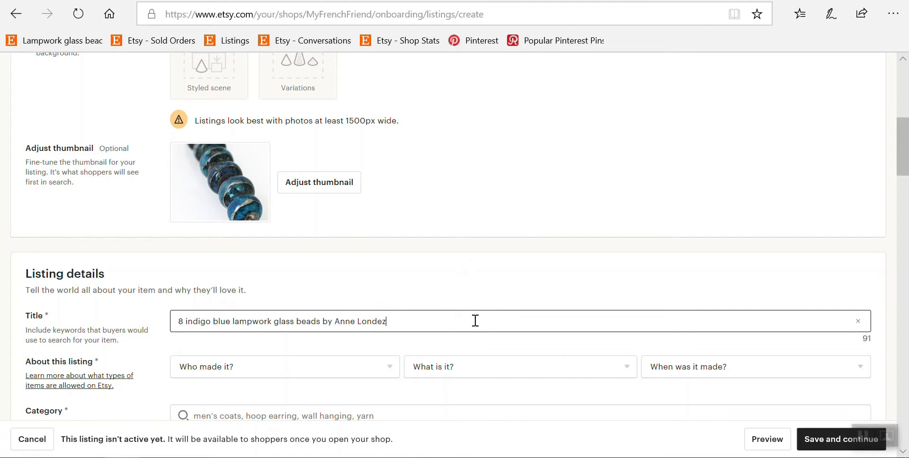
mouse_move(410, 294)
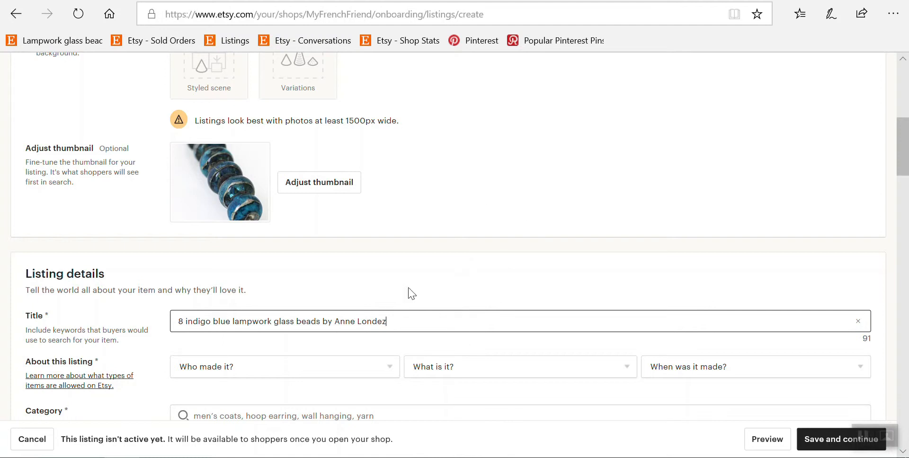
Step: Set Who made it? to 'I did', reviewing and keeping that choice
scroll("down", 3)
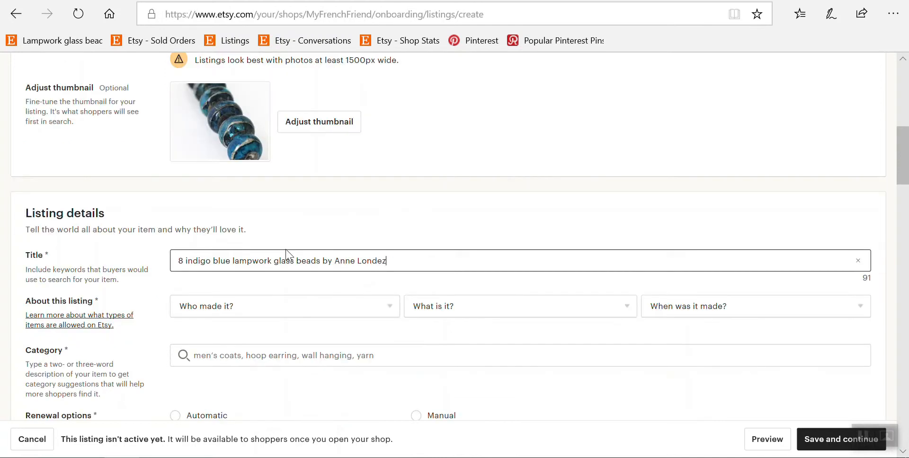
left_click(284, 306)
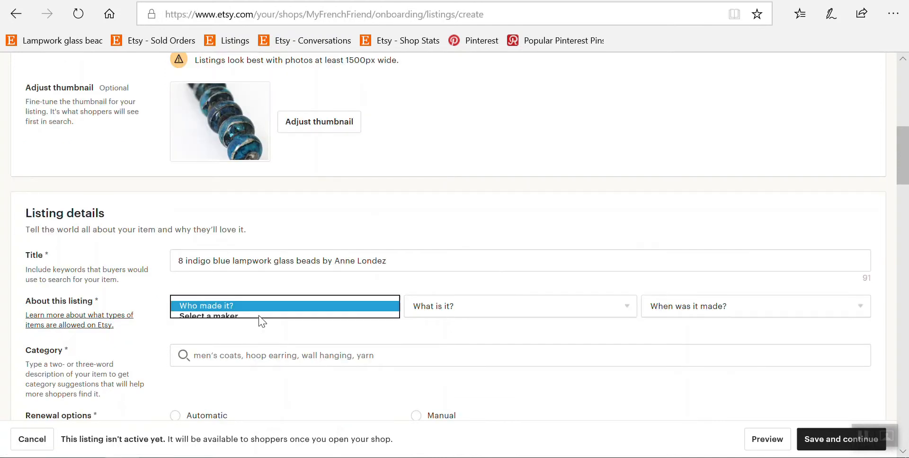
left_click(234, 315)
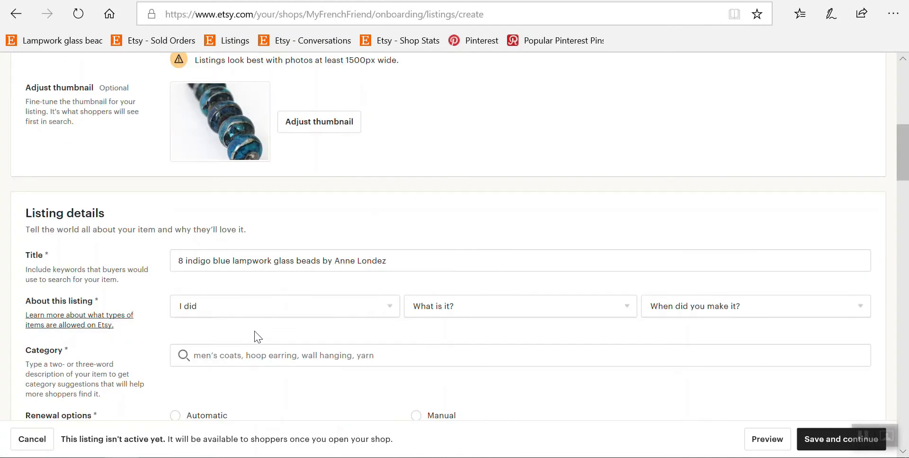
left_click(284, 305)
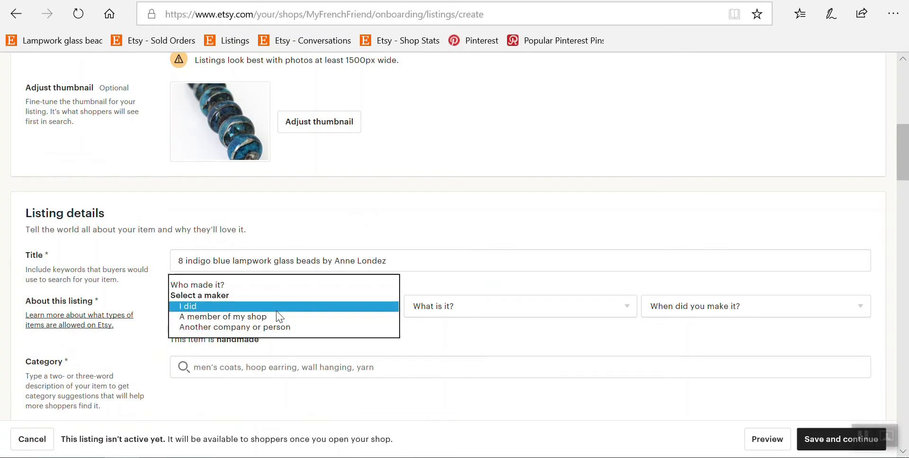
mouse_move(257, 328)
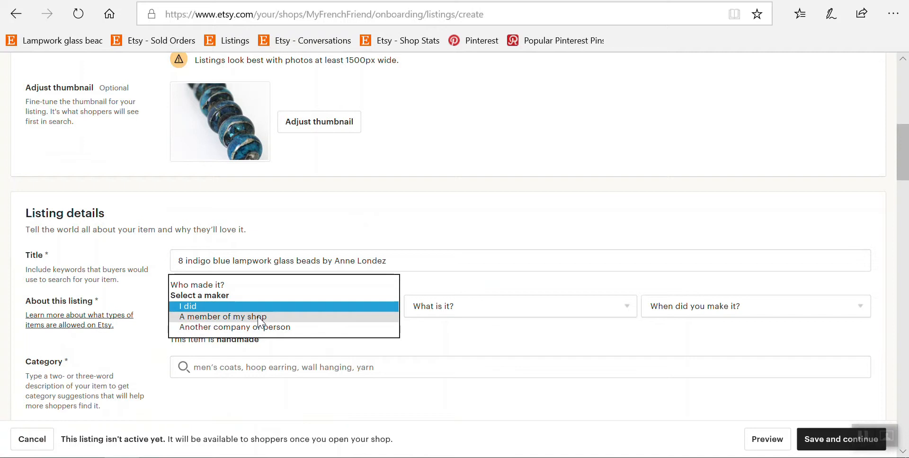
mouse_move(277, 332)
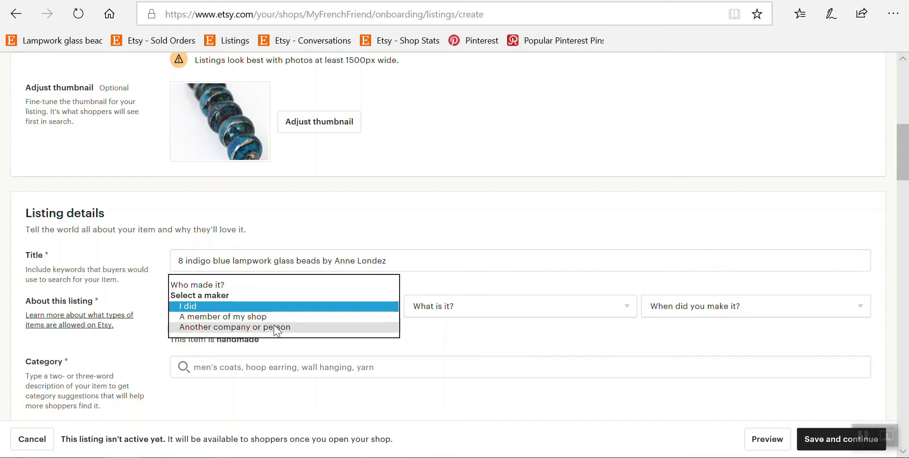
mouse_move(225, 311)
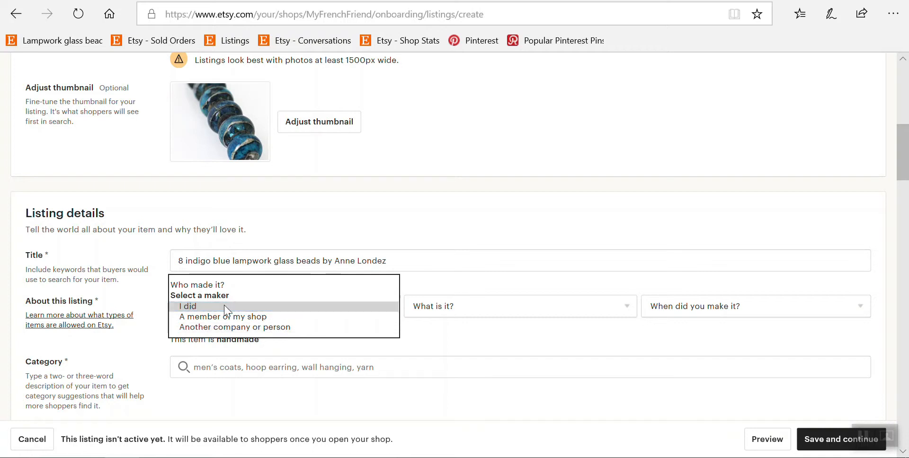
left_click(189, 306)
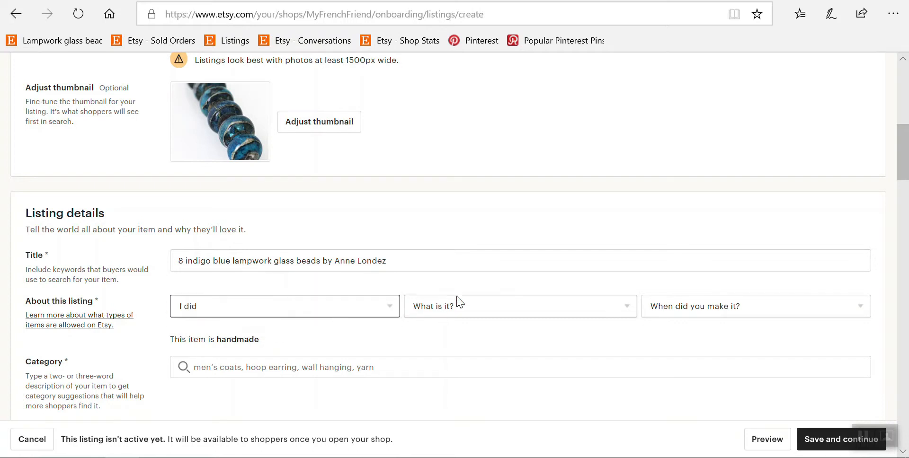
Step: Set What is it? to 'A supply or tool to make things' and When to 2010 - 2019
left_click(519, 305)
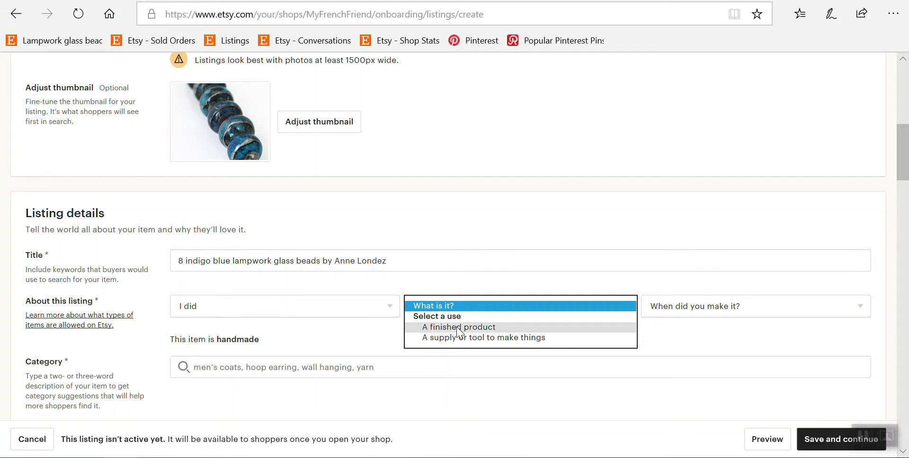
mouse_move(492, 341)
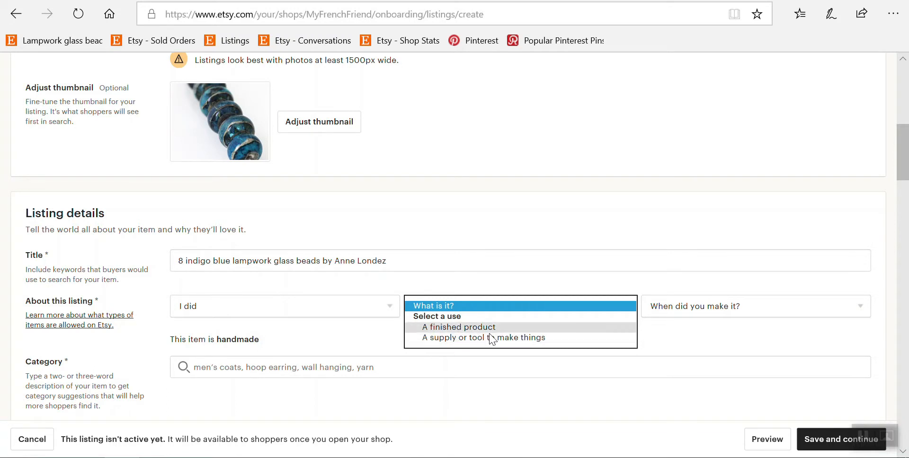
left_click(484, 338)
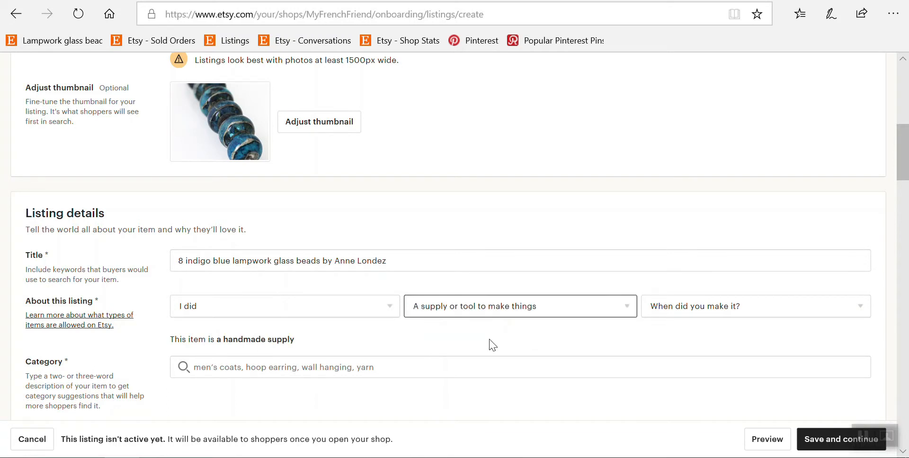
left_click(753, 306)
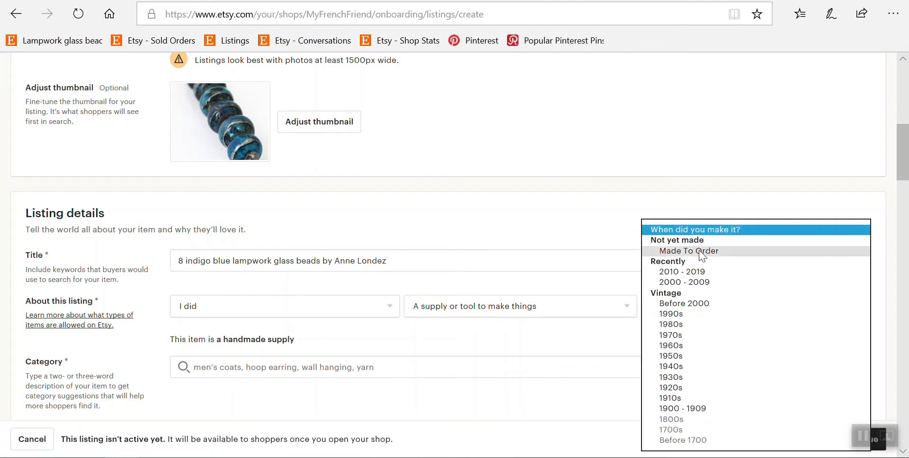
mouse_move(683, 272)
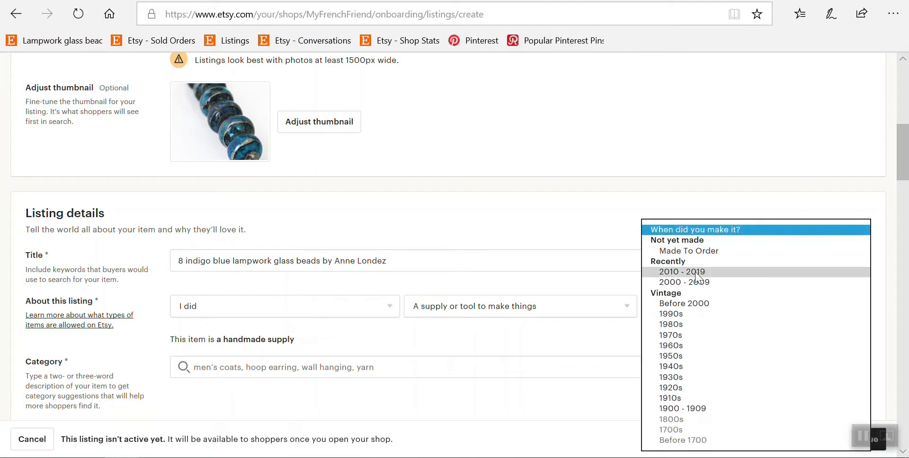
left_click(682, 271)
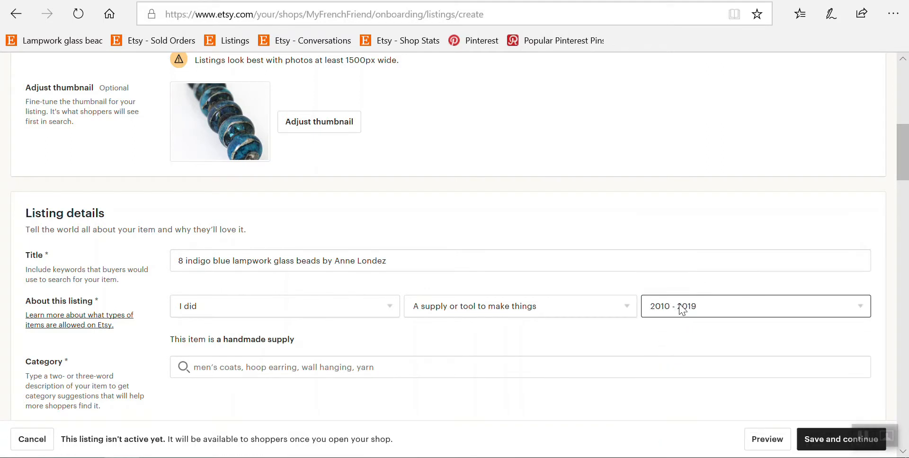
mouse_move(324, 251)
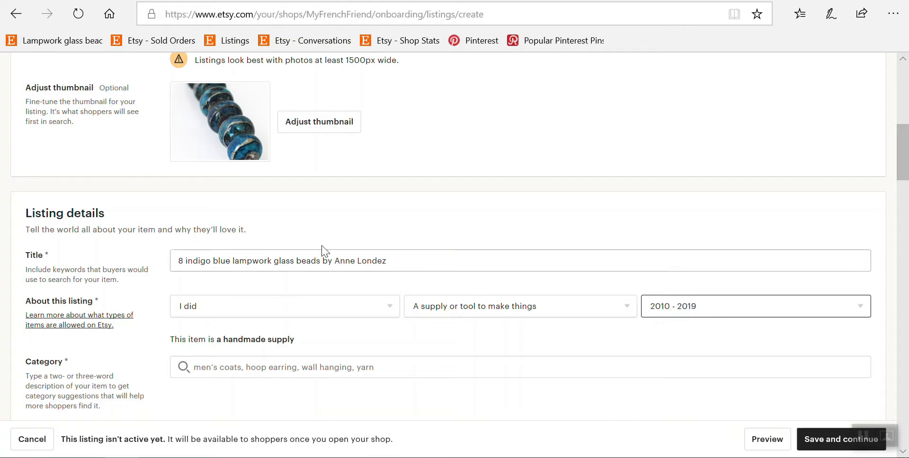
scroll("down", 3)
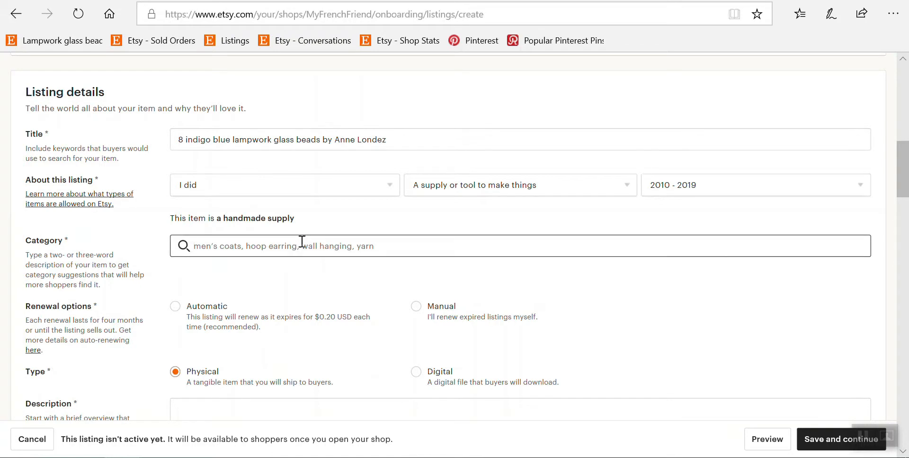
Step: Search the category box for glass beads and file the listing under Beads
type("glass beads")
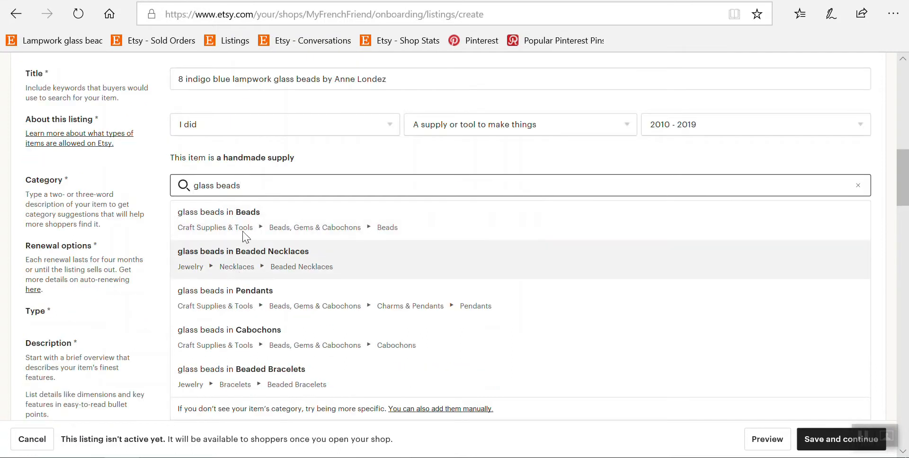
mouse_move(313, 323)
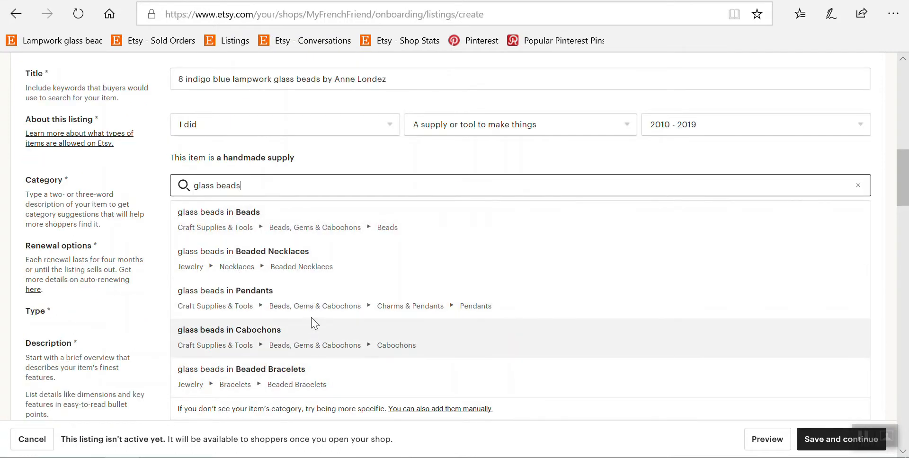
scroll("down", 3)
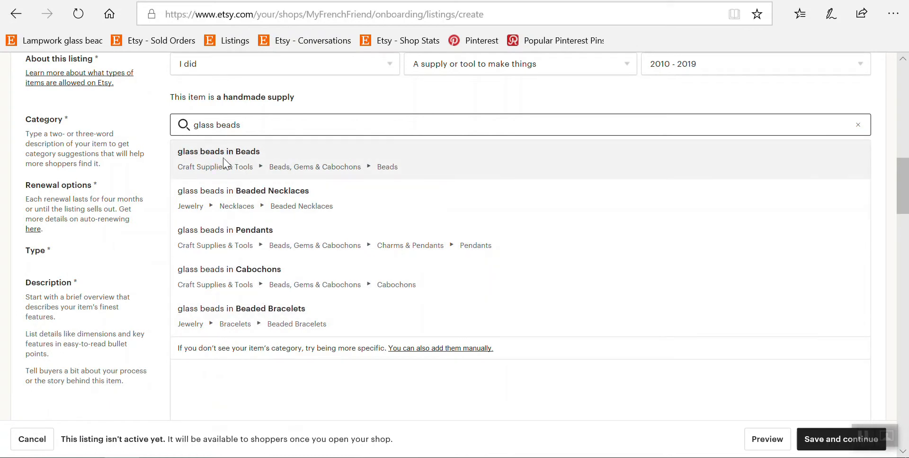
mouse_move(193, 175)
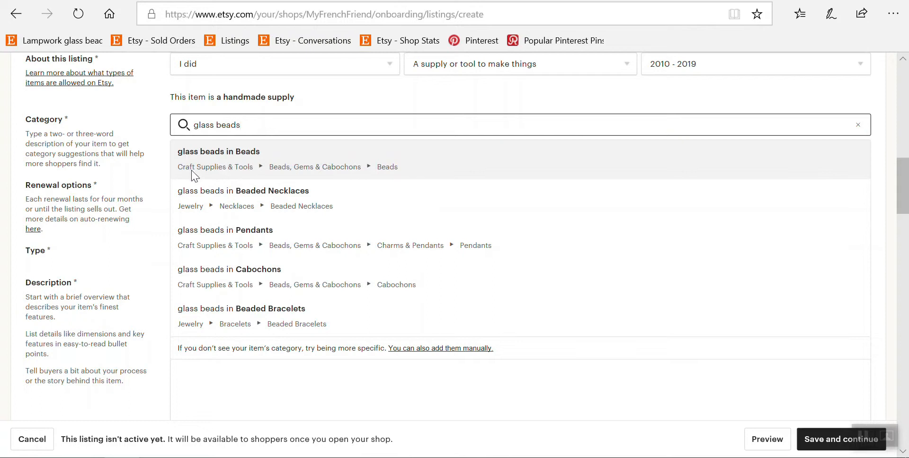
mouse_move(207, 177)
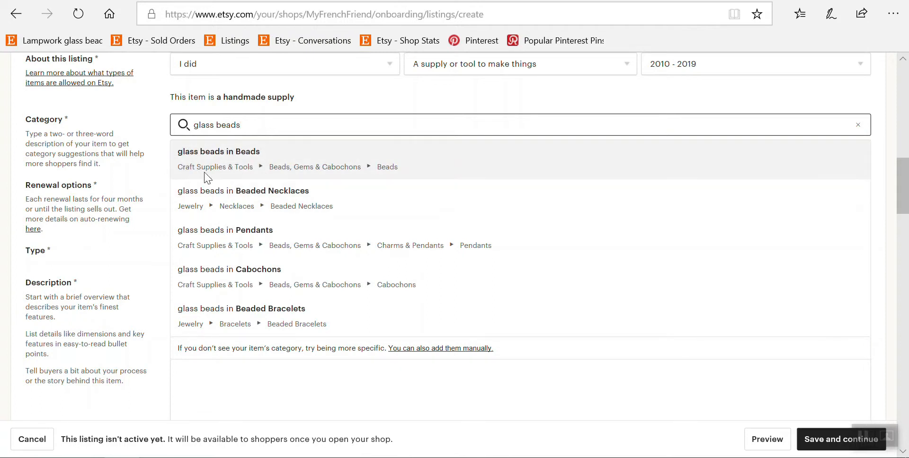
mouse_move(304, 182)
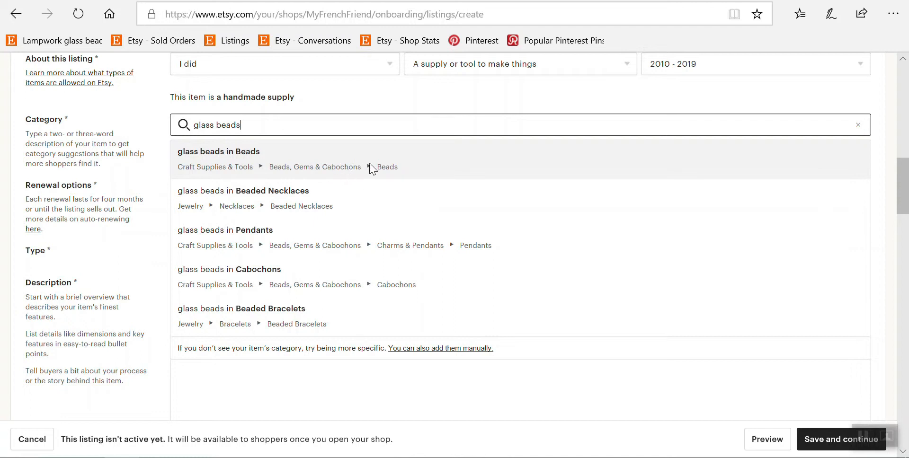
mouse_move(391, 176)
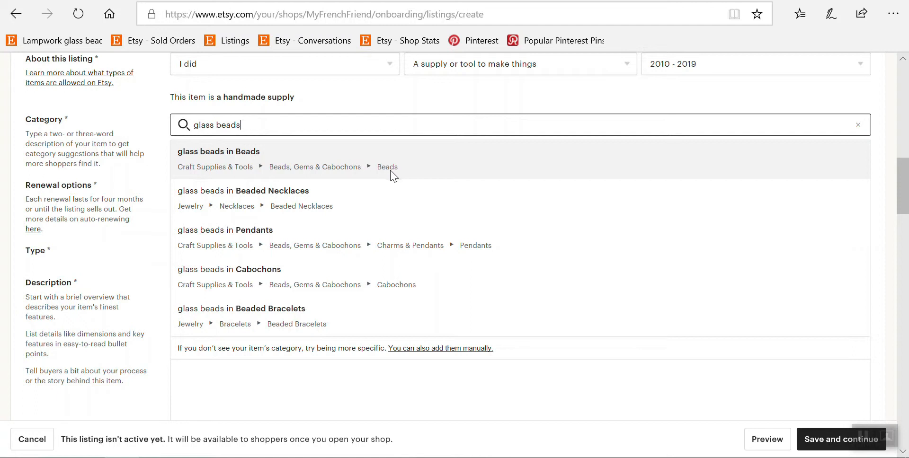
mouse_move(396, 180)
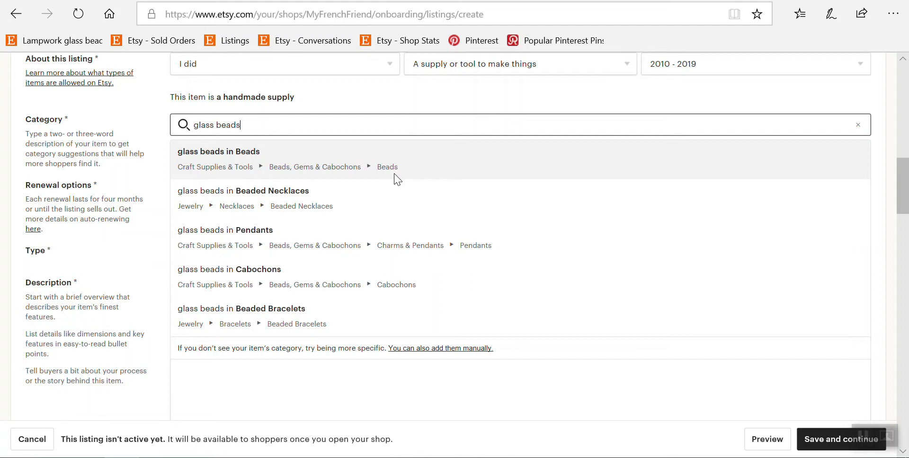
mouse_move(278, 178)
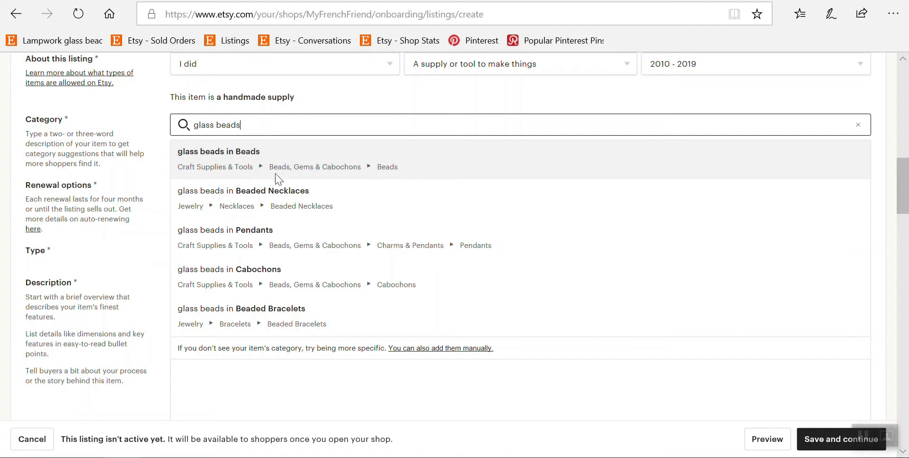
mouse_move(393, 181)
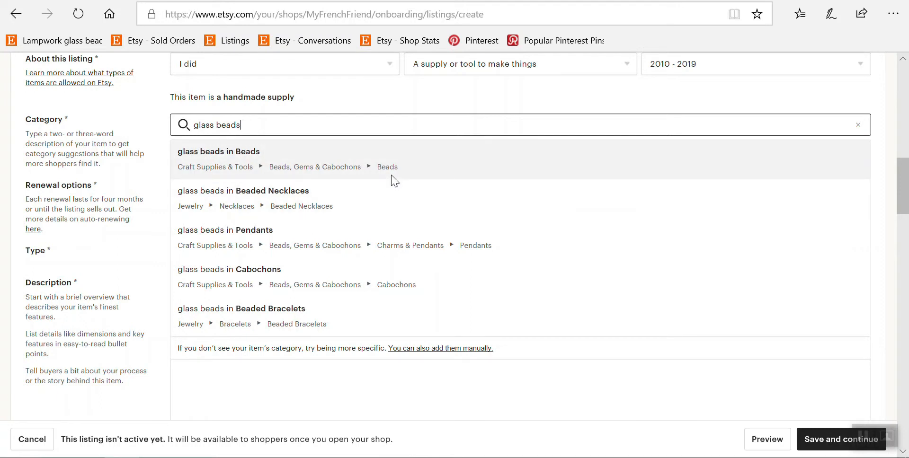
mouse_move(285, 175)
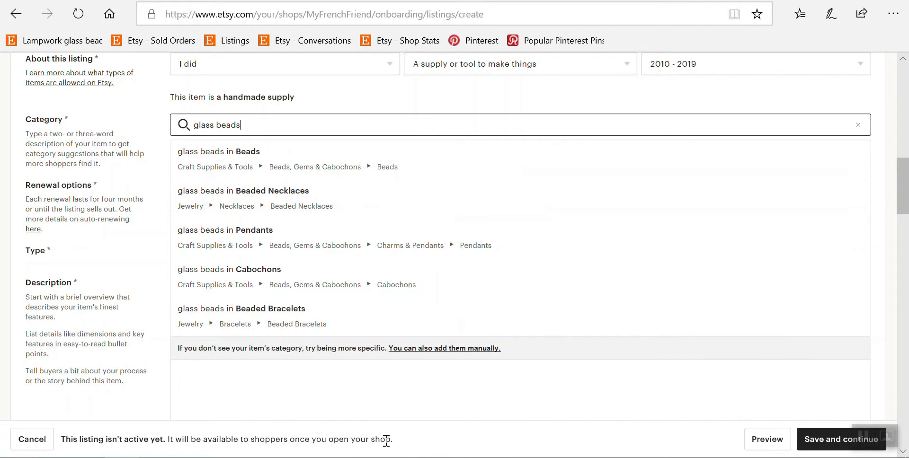
left_click(219, 152)
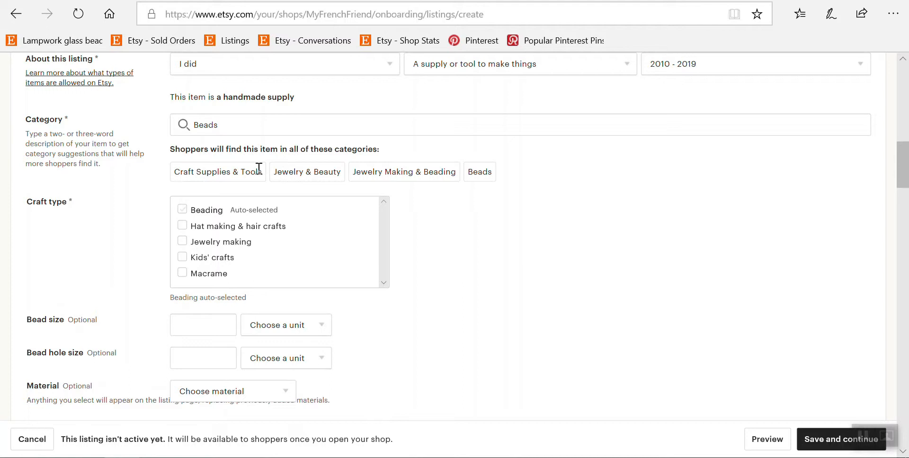
mouse_move(466, 175)
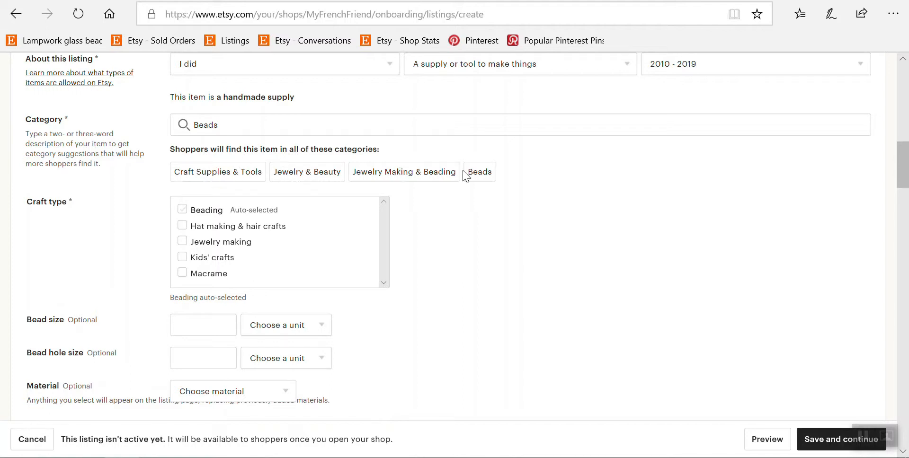
mouse_move(254, 170)
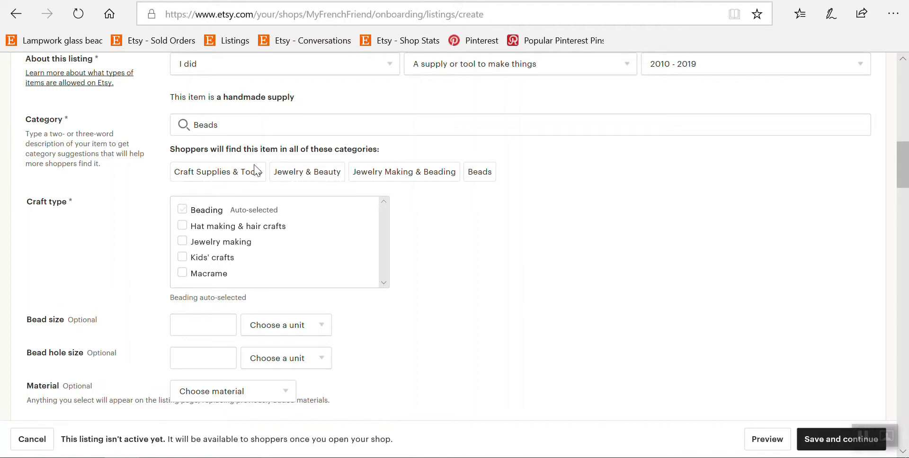
mouse_move(355, 294)
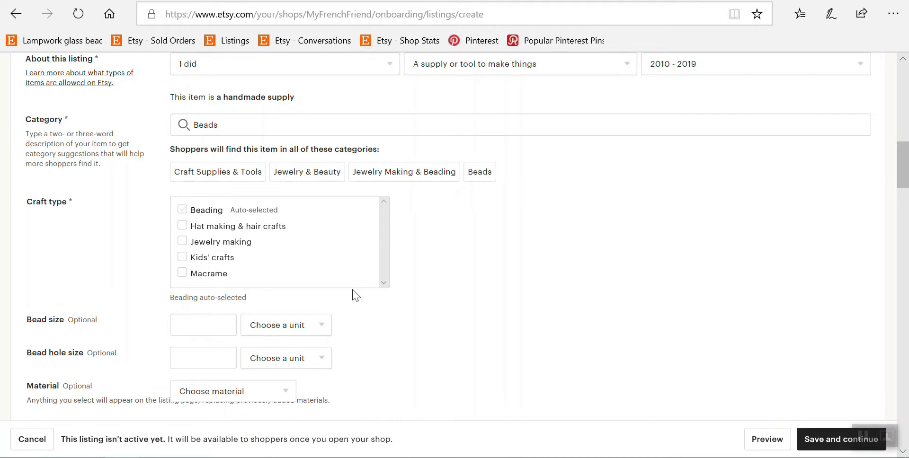
mouse_move(61, 214)
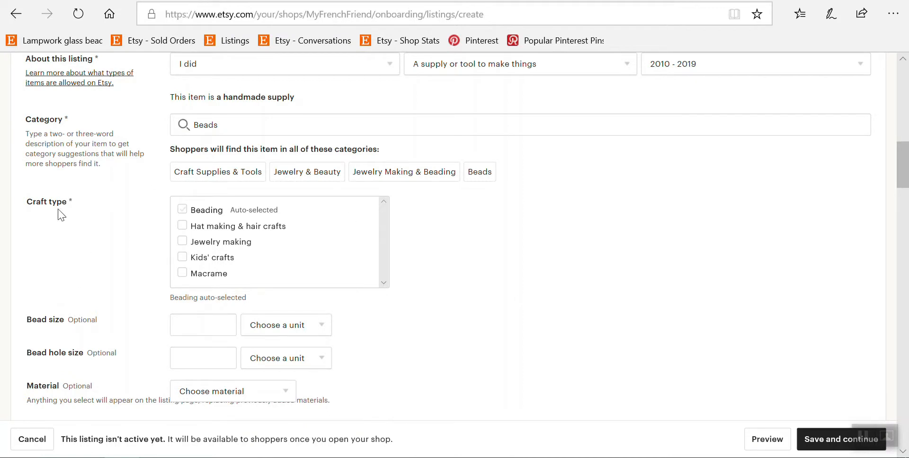
mouse_move(196, 190)
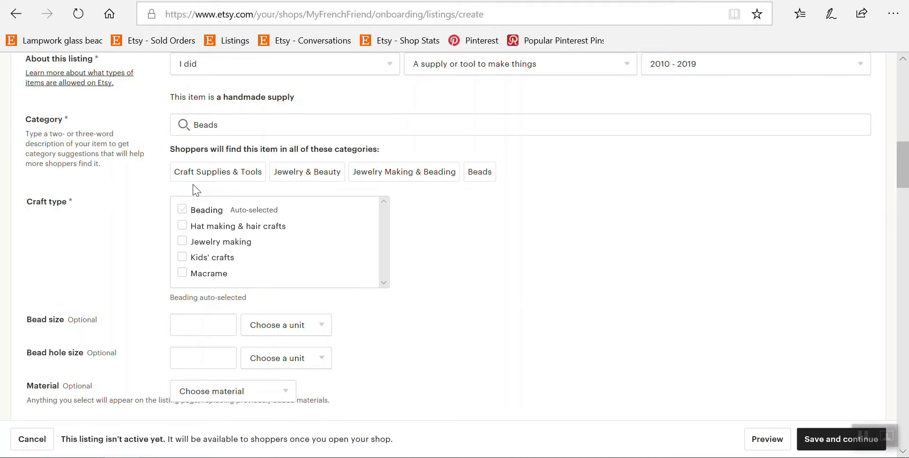
mouse_move(170, 238)
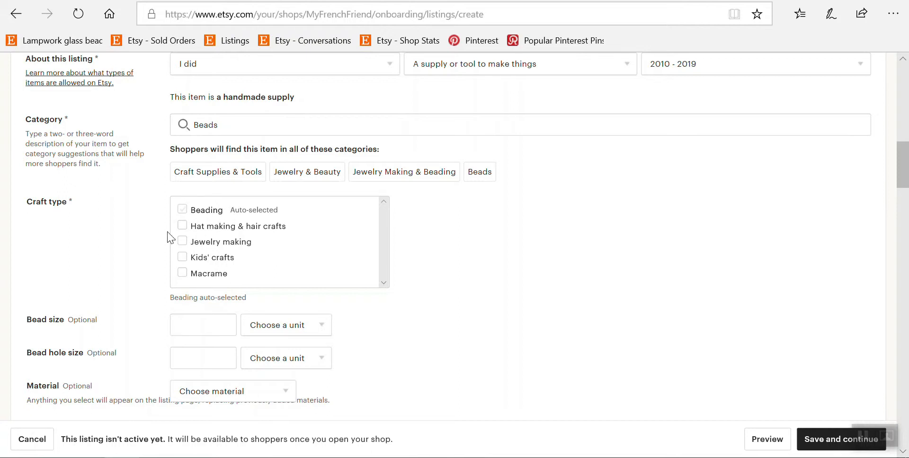
mouse_move(248, 210)
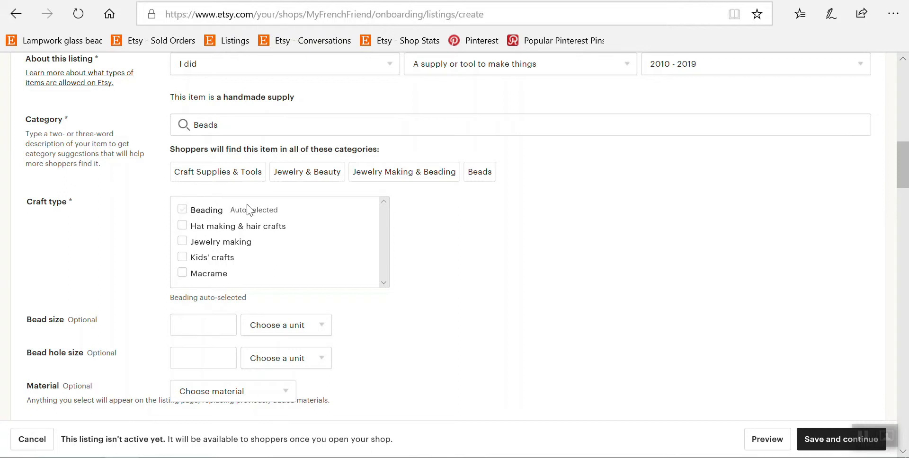
mouse_move(486, 171)
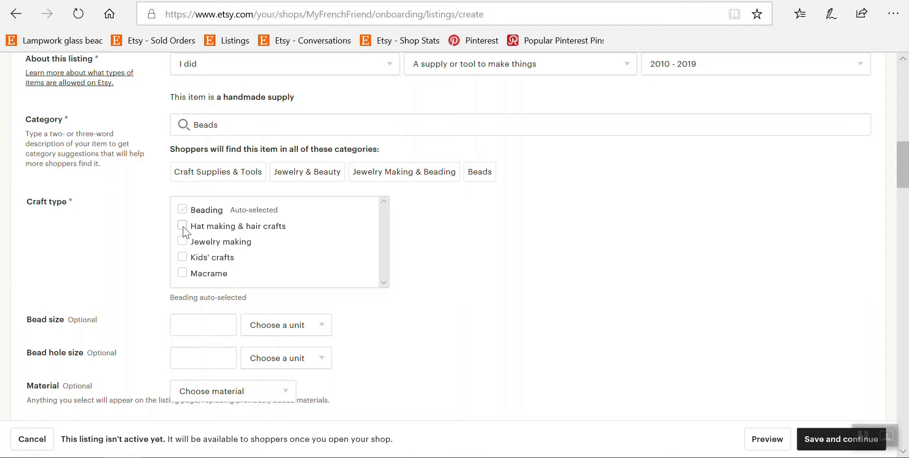
Step: Tick Jewelry making and Macrame as additional craft types
left_click(182, 242)
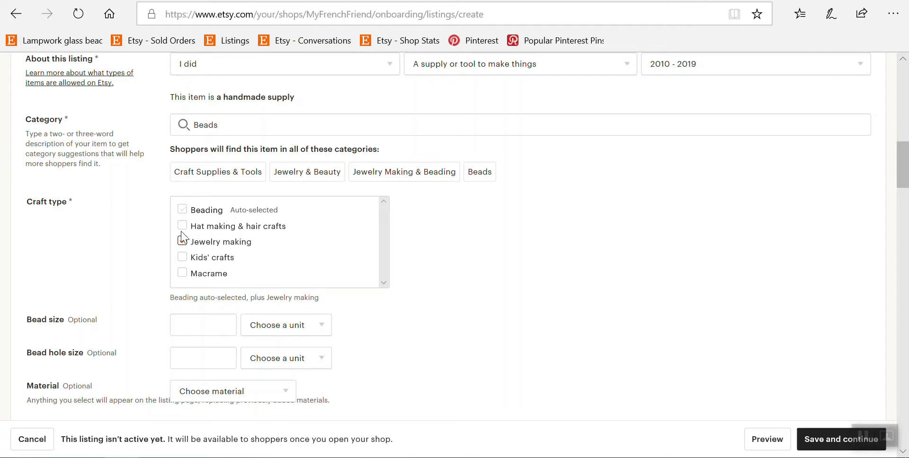
left_click(182, 242)
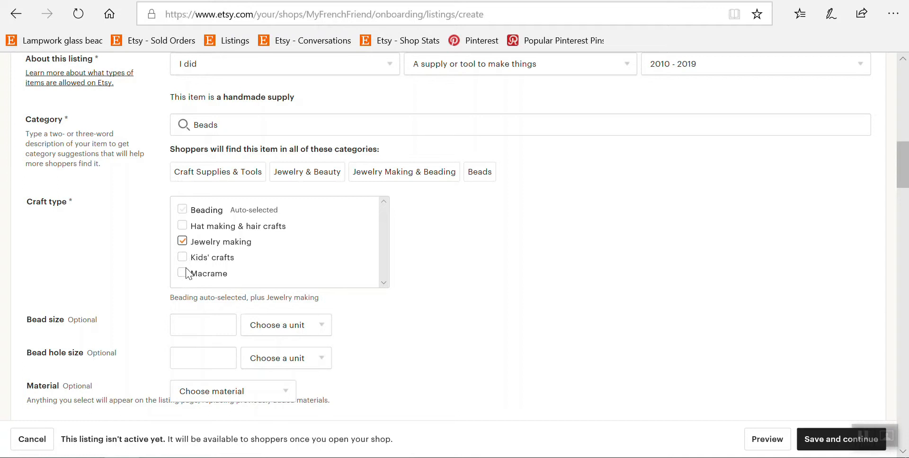
mouse_move(183, 263)
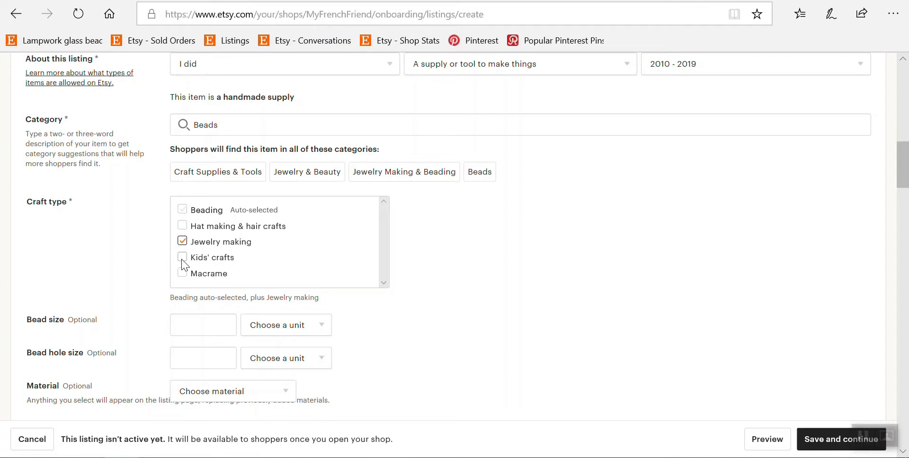
mouse_move(185, 226)
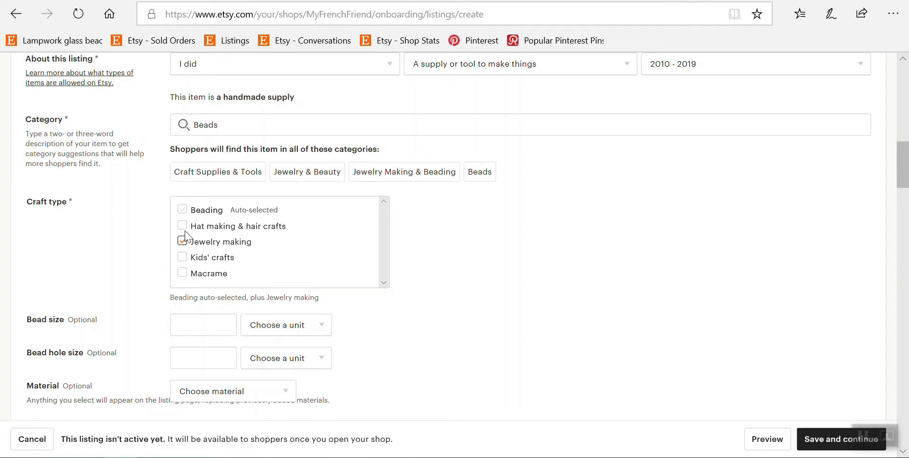
left_click(182, 242)
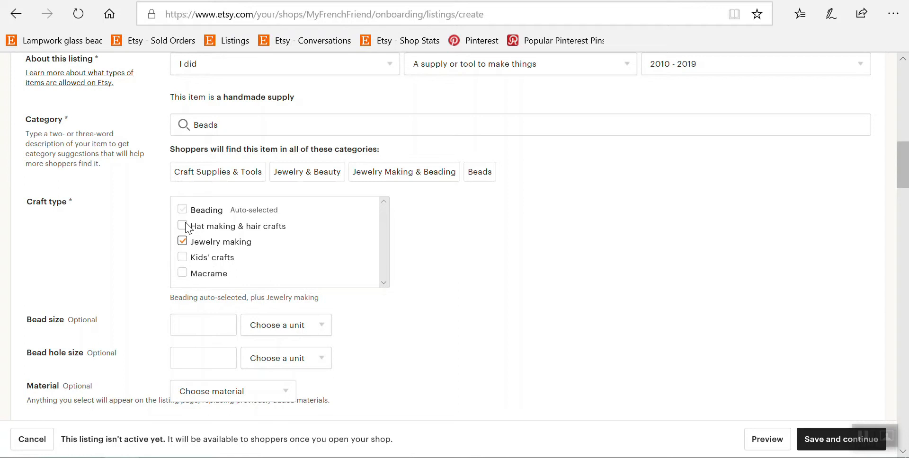
mouse_move(184, 283)
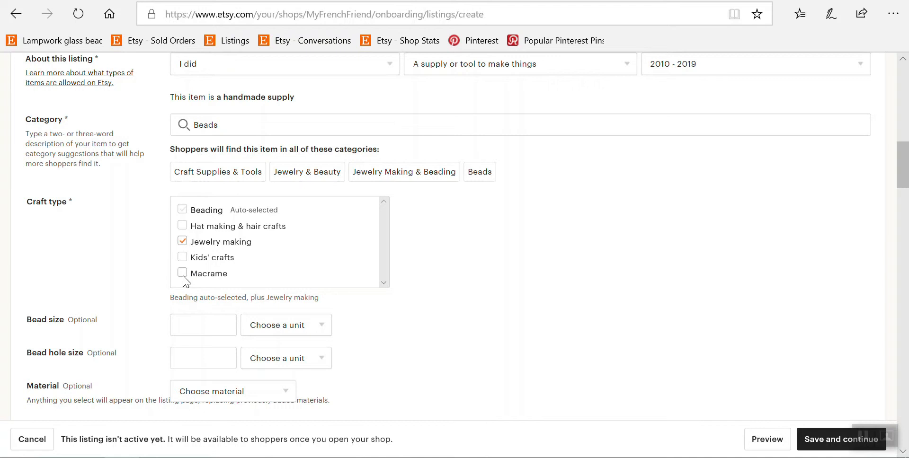
left_click(182, 273)
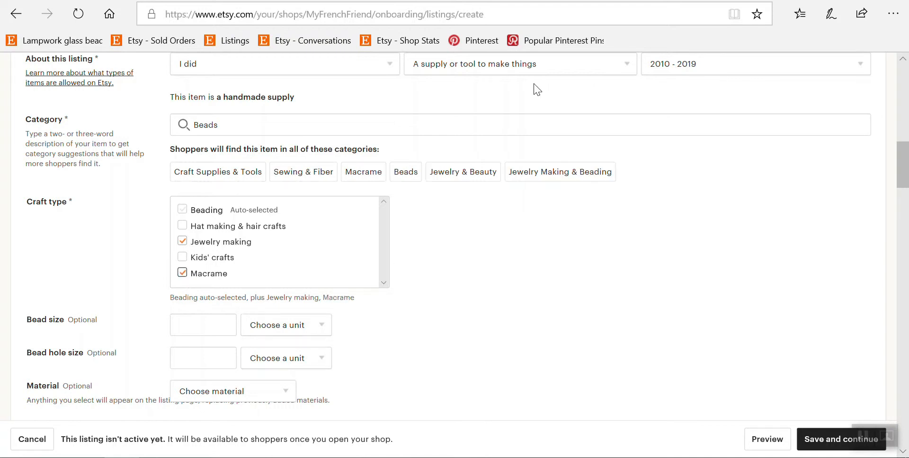
mouse_move(45, 321)
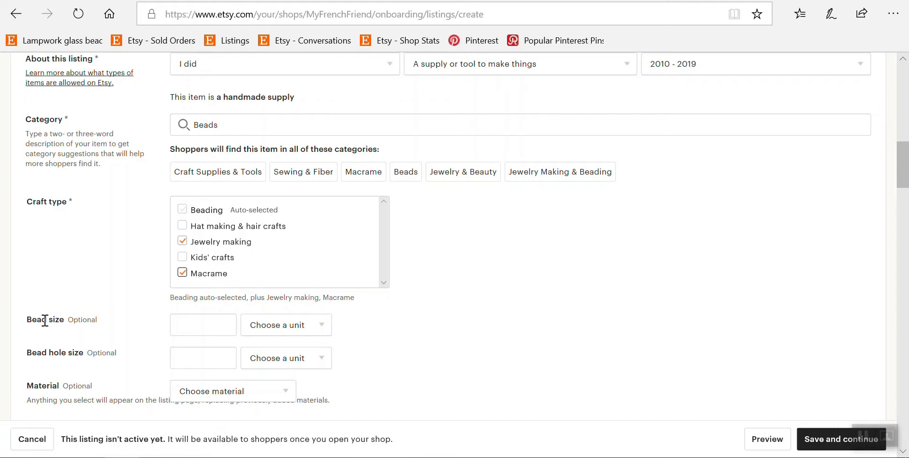
Step: Scroll down to the optional bead size, material and colour fields
scroll("down", 3)
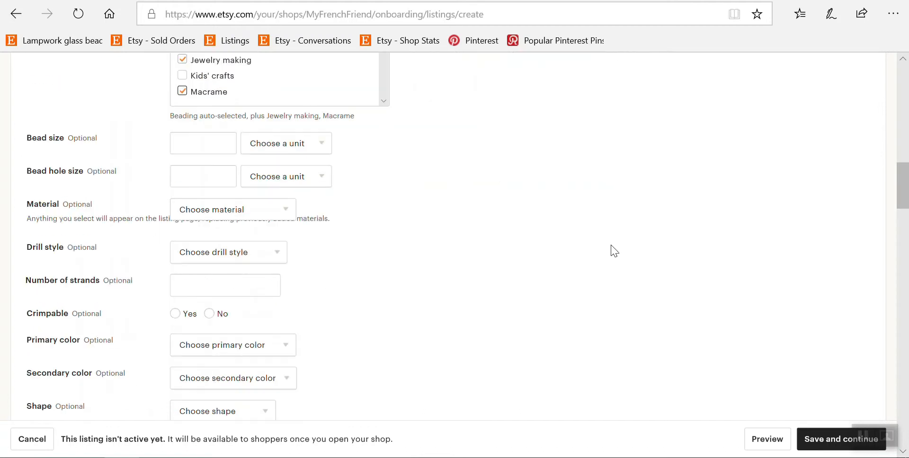
mouse_move(83, 138)
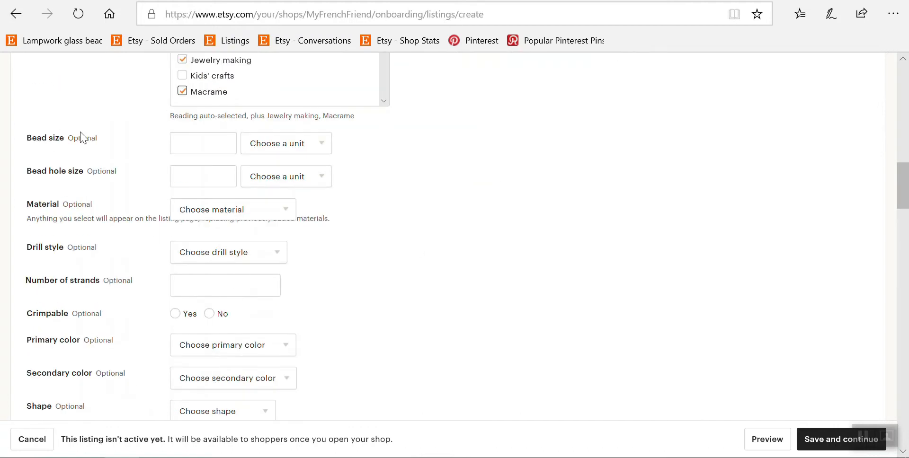
mouse_move(63, 138)
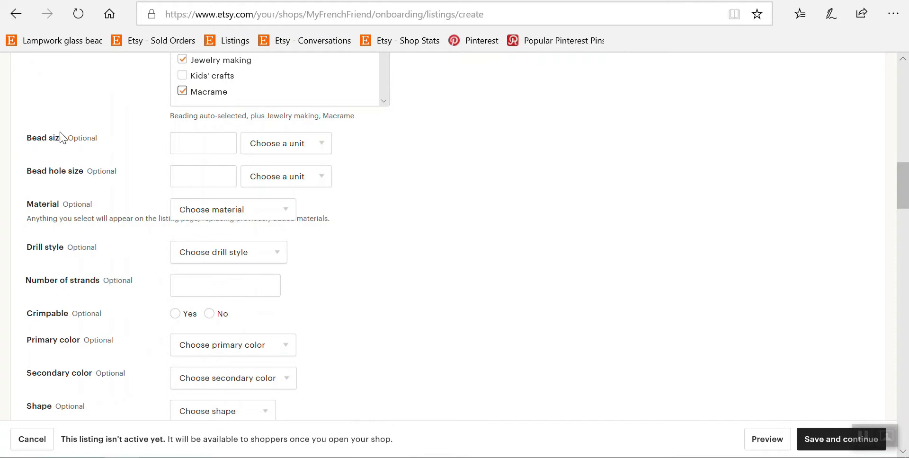
mouse_move(107, 181)
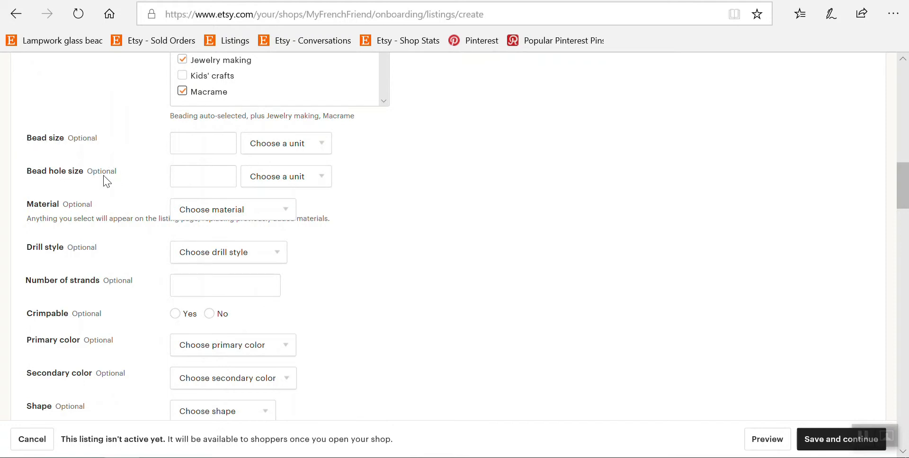
mouse_move(80, 204)
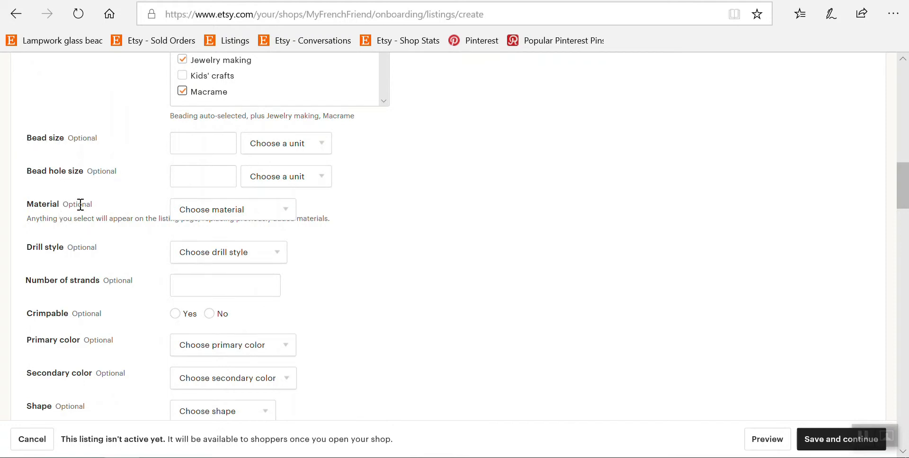
Step: Choose Glass as the bead material and review the nearby attribute fields
left_click(232, 209)
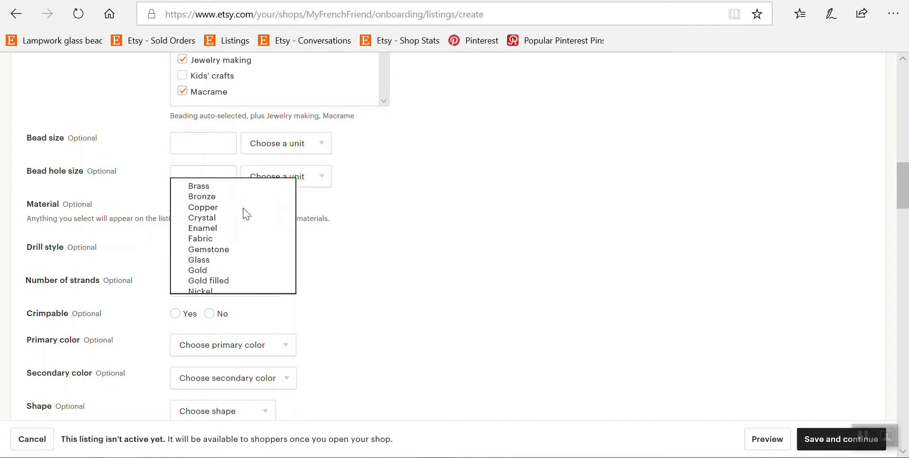
scroll("up", 3)
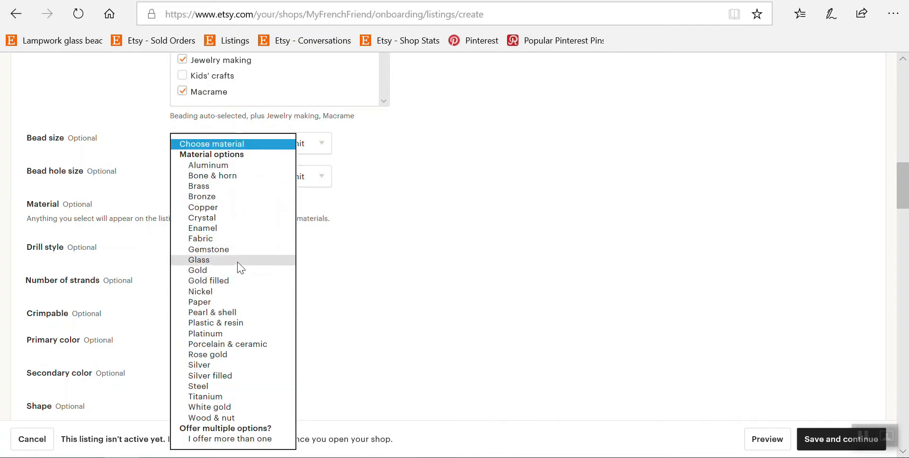
left_click(198, 259)
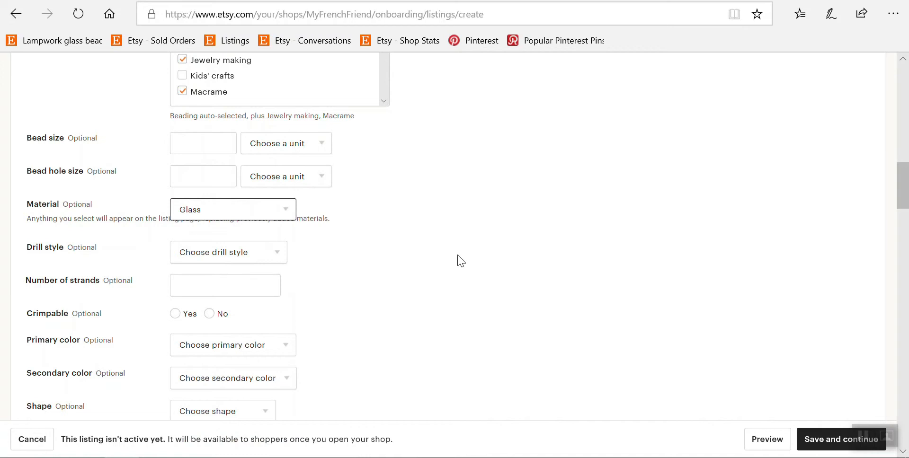
mouse_move(664, 239)
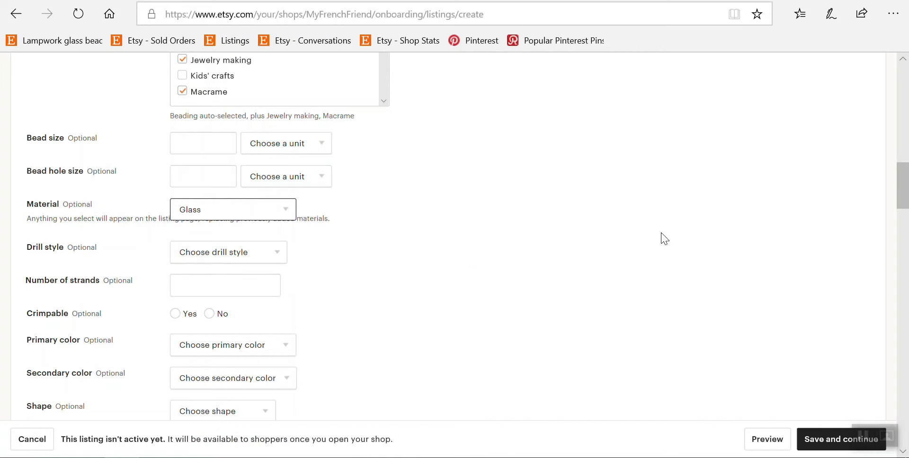
scroll("up", 3)
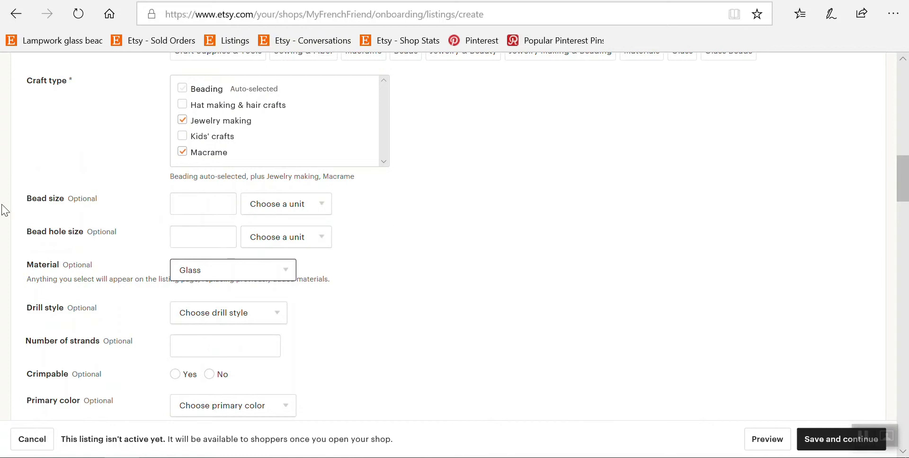
mouse_move(509, 273)
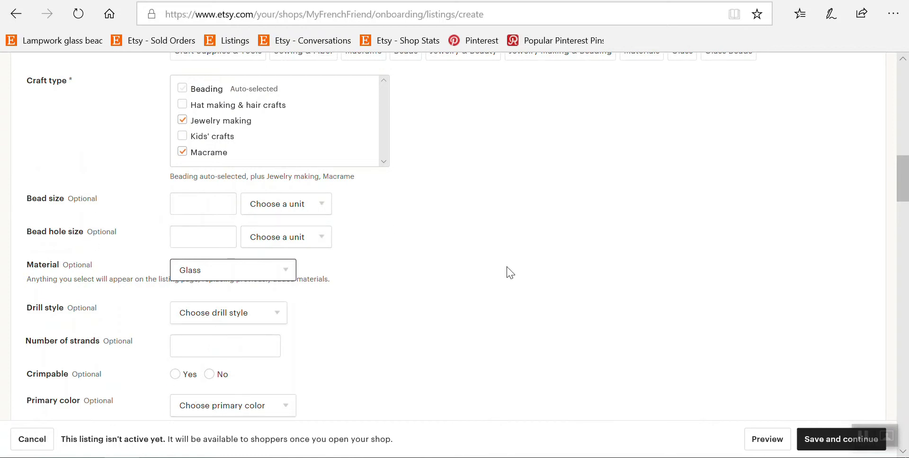
mouse_move(555, 227)
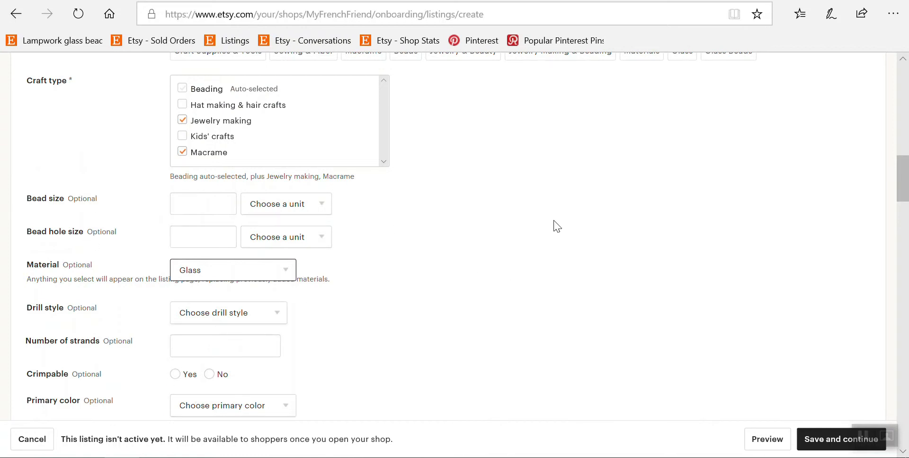
mouse_move(500, 195)
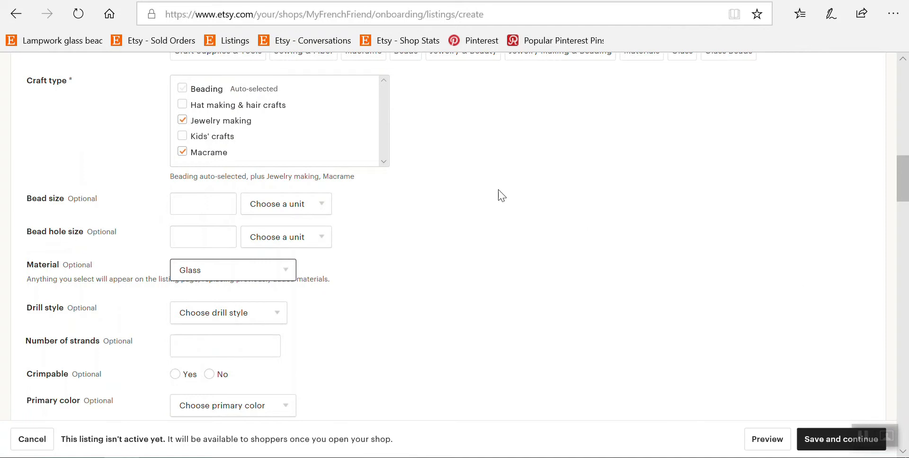
scroll("down", 3)
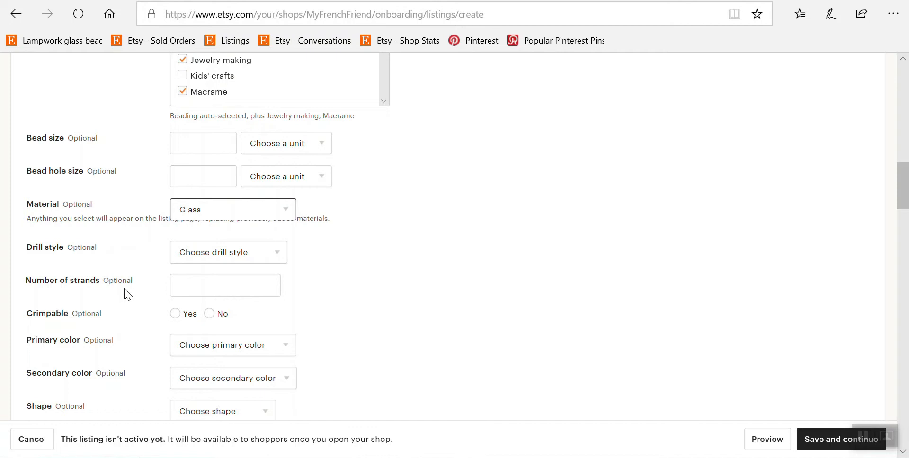
Step: Set Drill style to Center drilled and Crimpable to No
left_click(229, 251)
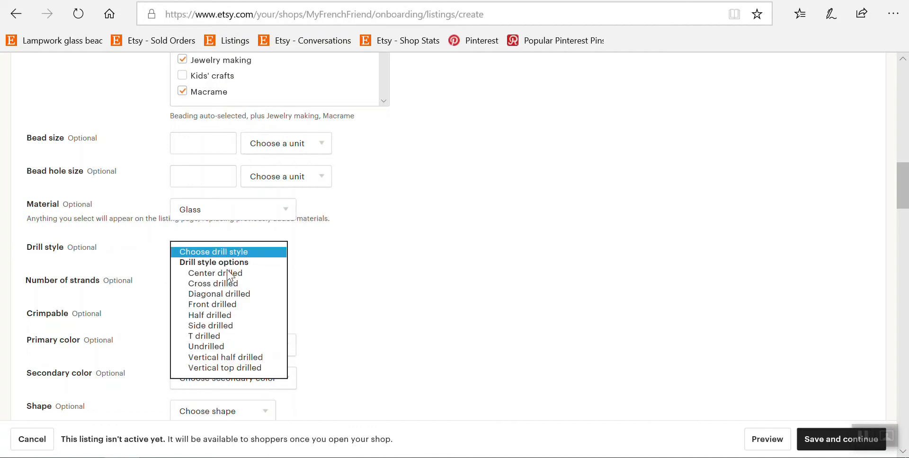
left_click(215, 272)
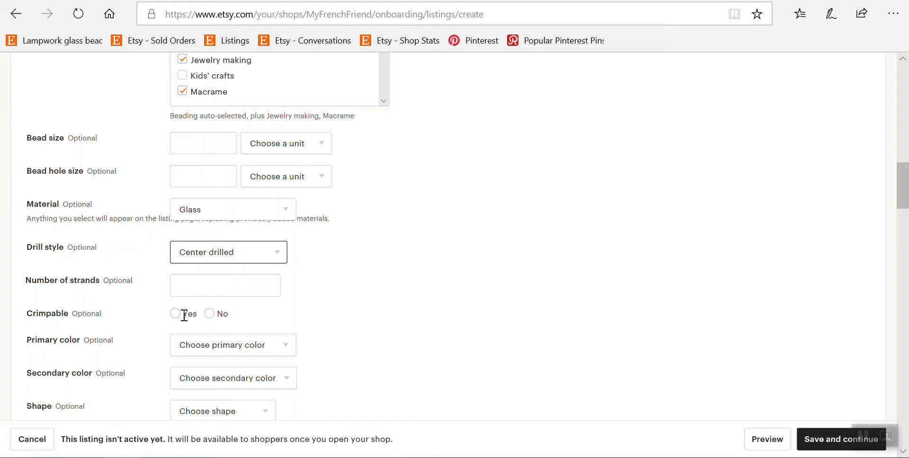
left_click(208, 313)
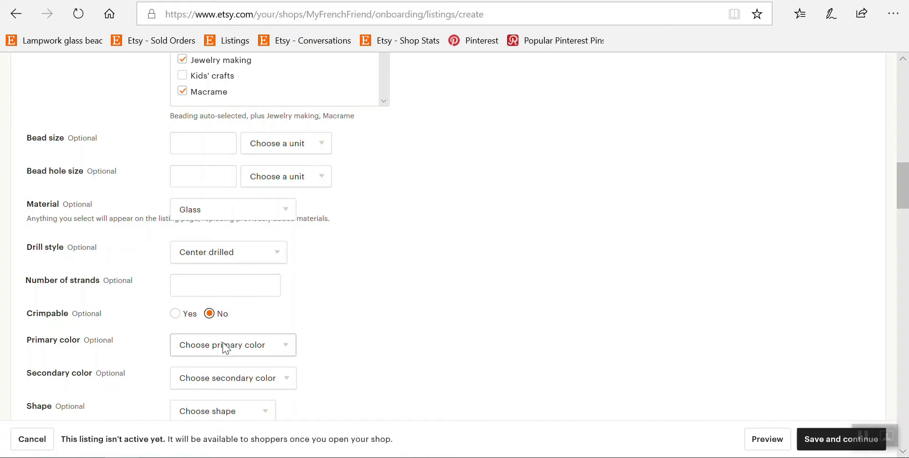
Step: Set the primary colour to Blue and the secondary colour to Gray
left_click(232, 344)
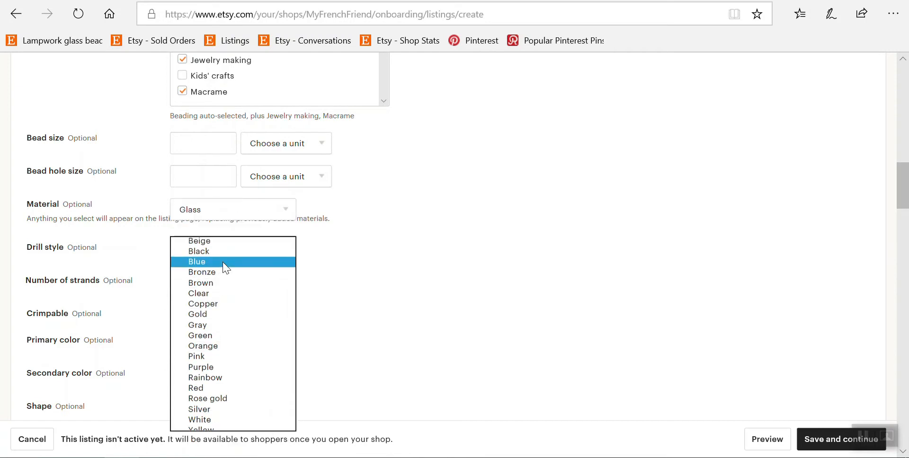
left_click(196, 262)
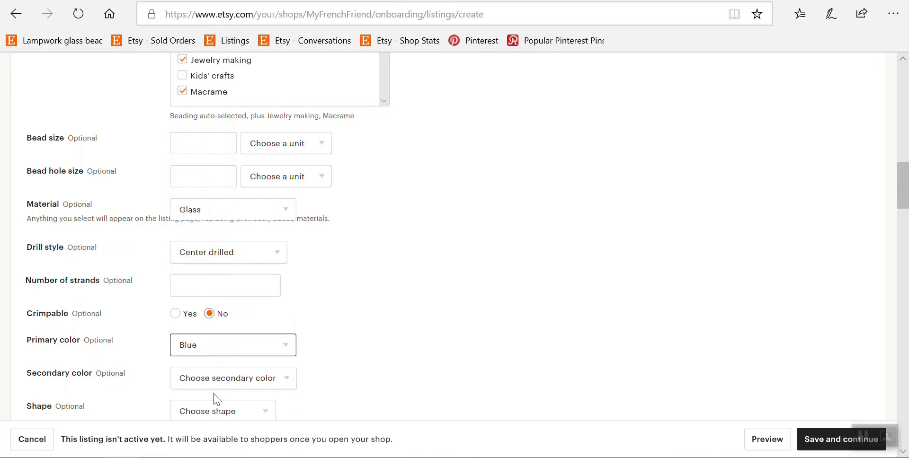
left_click(232, 378)
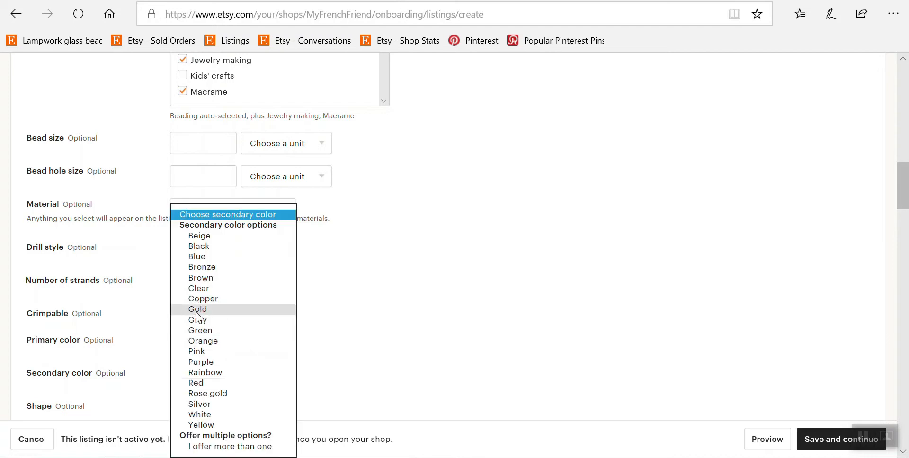
left_click(196, 319)
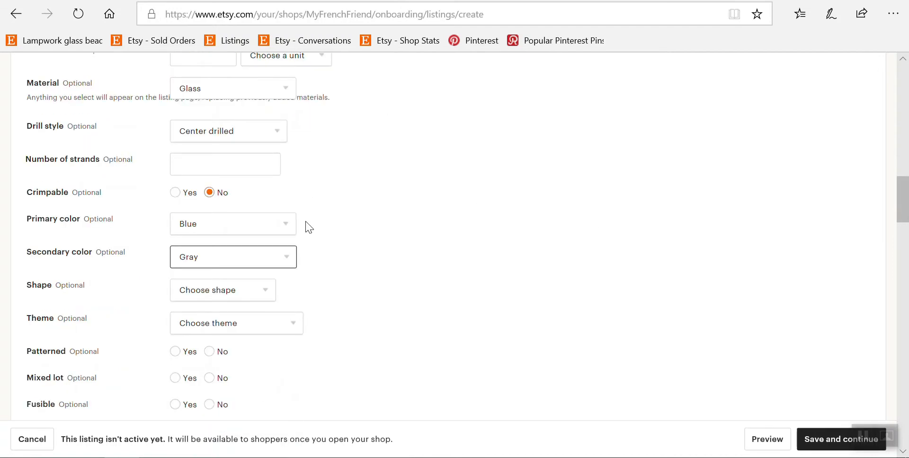
scroll("down", 3)
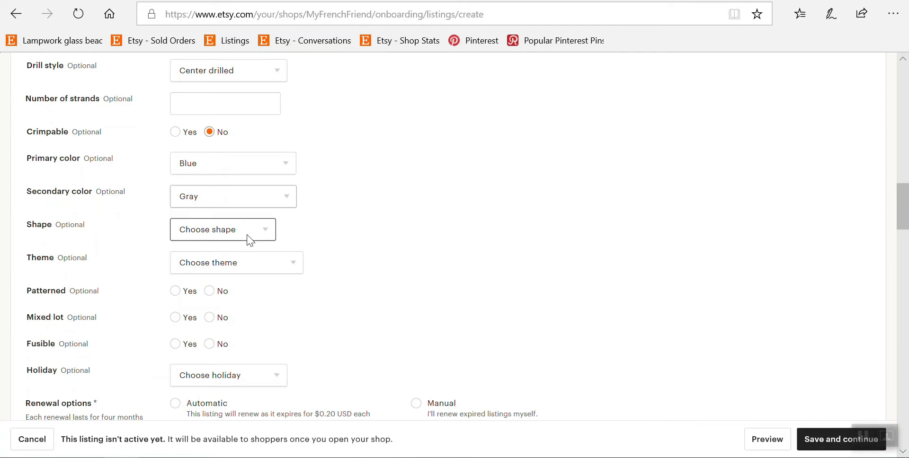
mouse_move(445, 254)
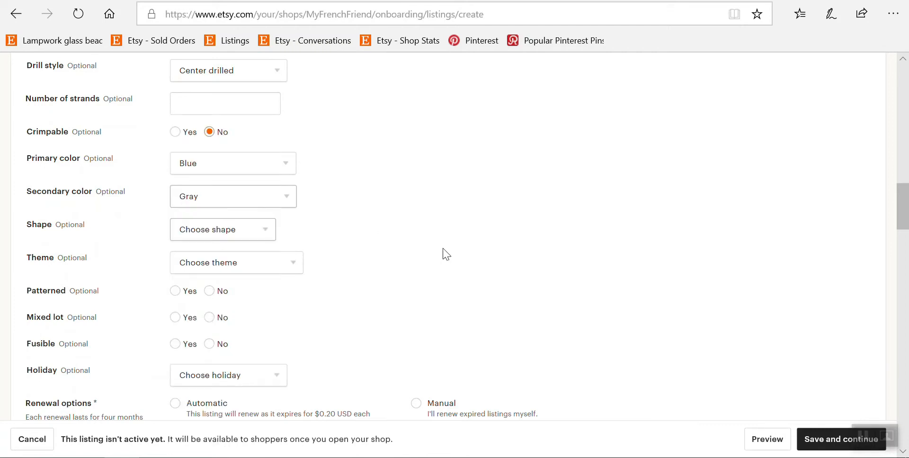
mouse_move(406, 221)
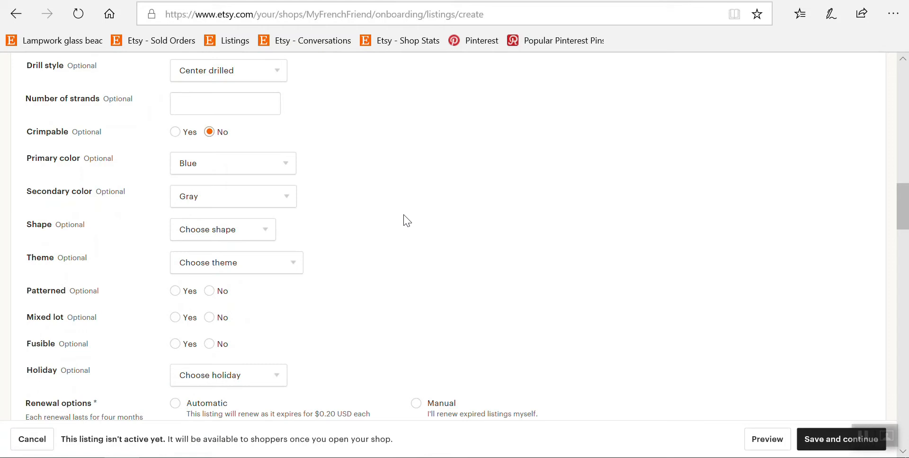
mouse_move(426, 160)
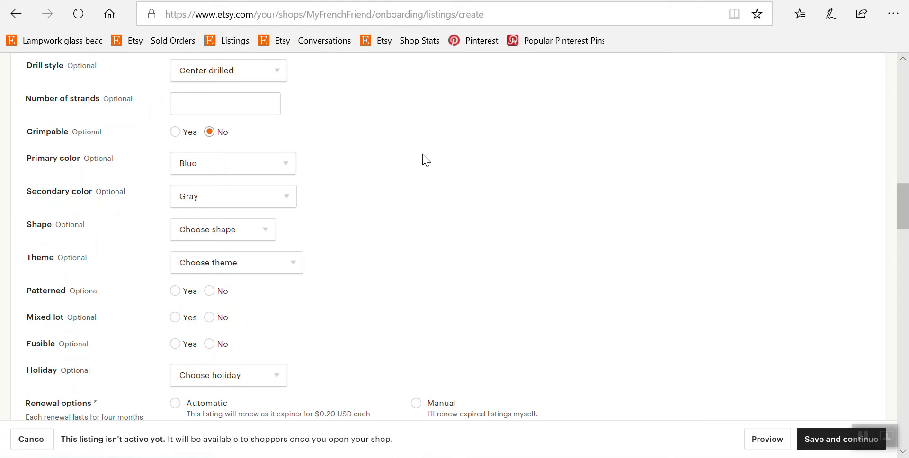
mouse_move(429, 144)
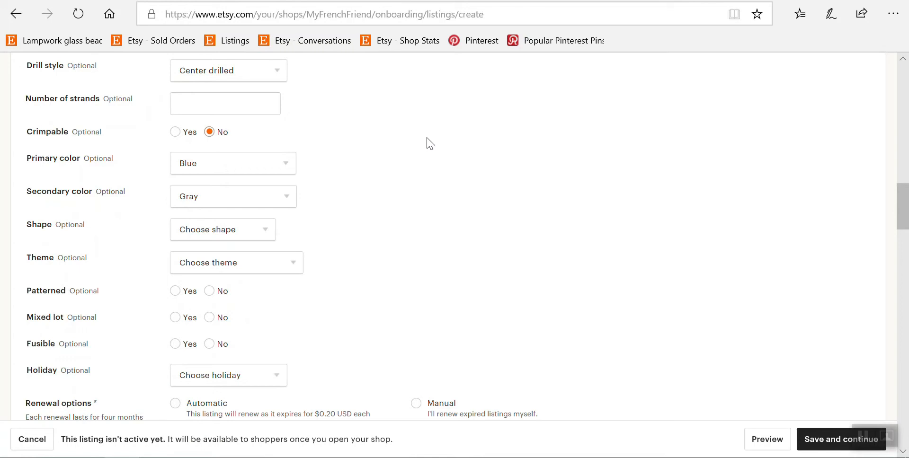
scroll("down", 3)
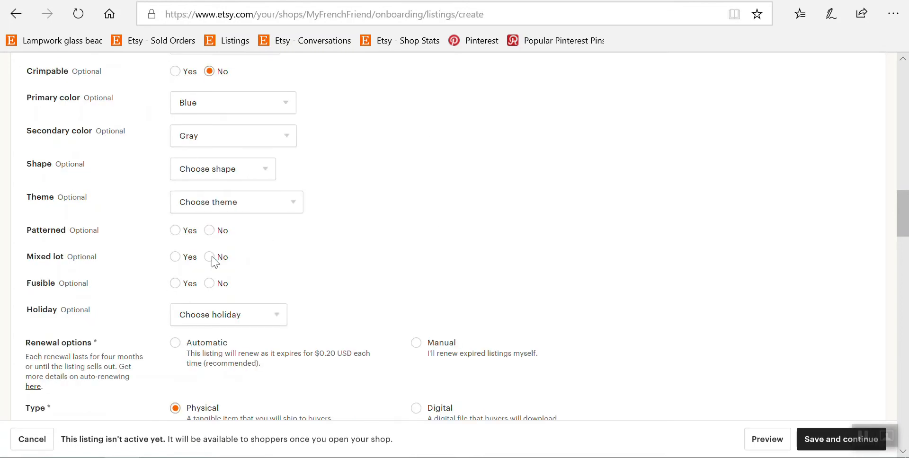
Step: Mark Patterned Yes, Mixed lot Yes and Fusible No
left_click(174, 230)
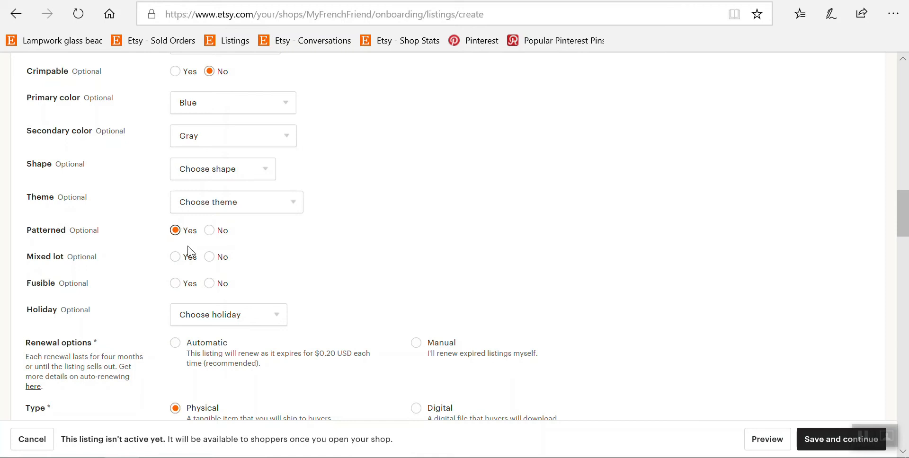
left_click(174, 257)
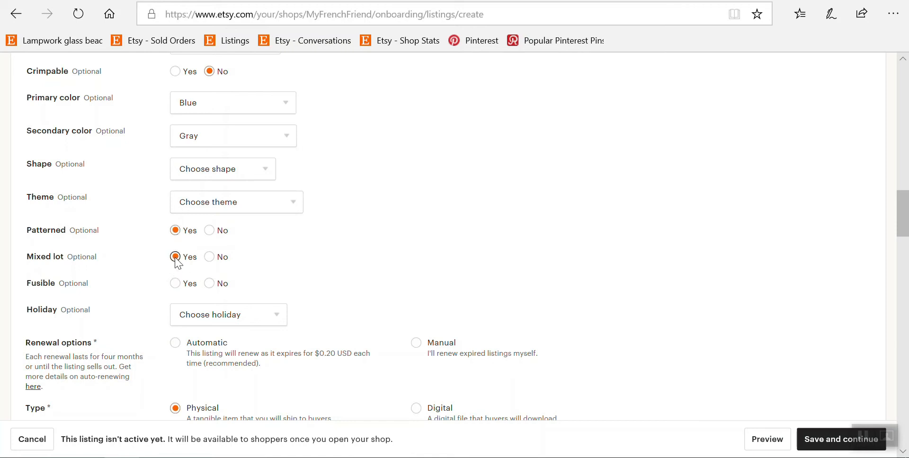
left_click(174, 256)
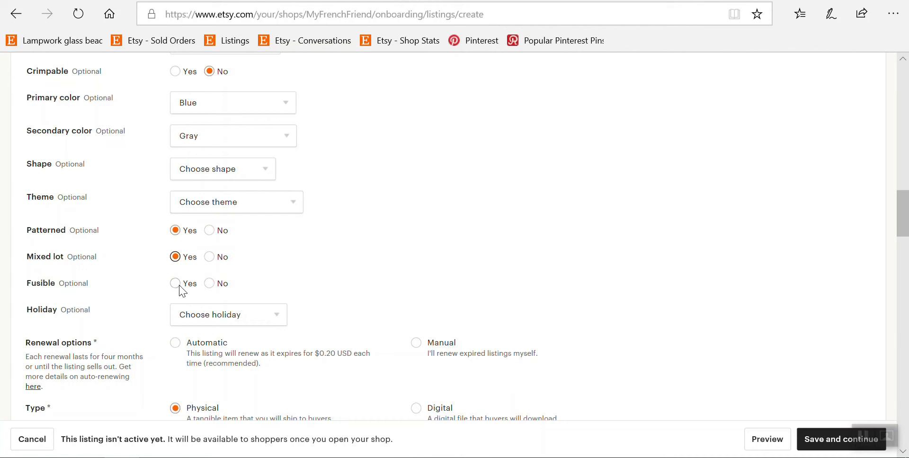
left_click(208, 283)
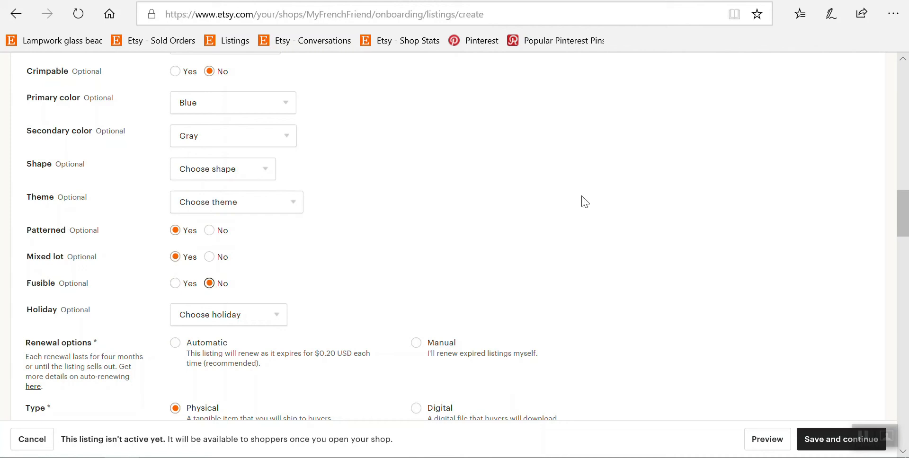
scroll("down", 3)
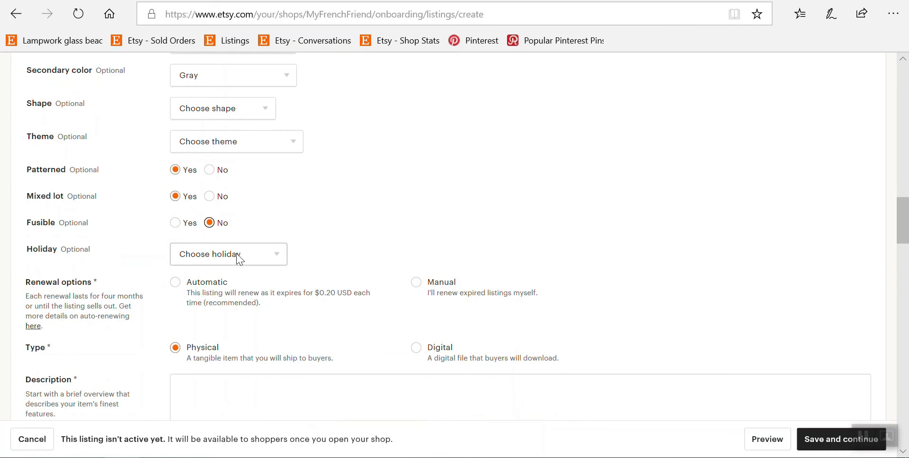
mouse_move(199, 264)
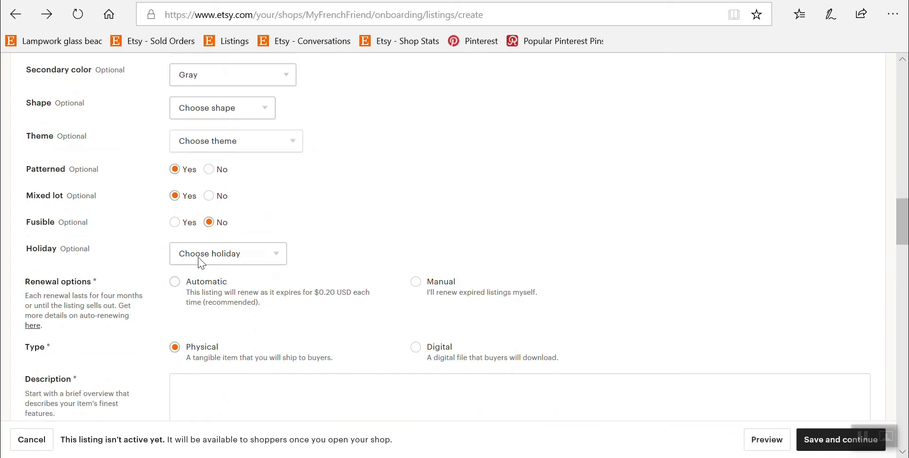